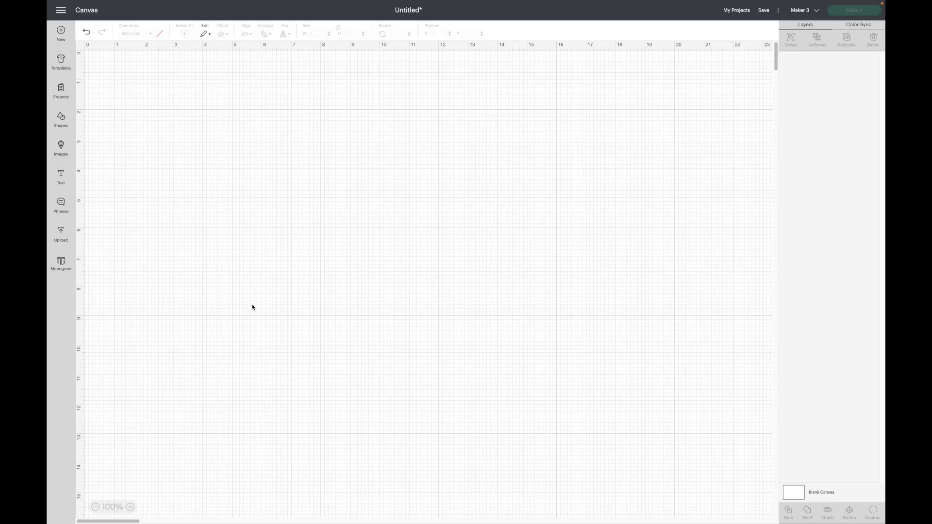
mouse_move(69, 128)
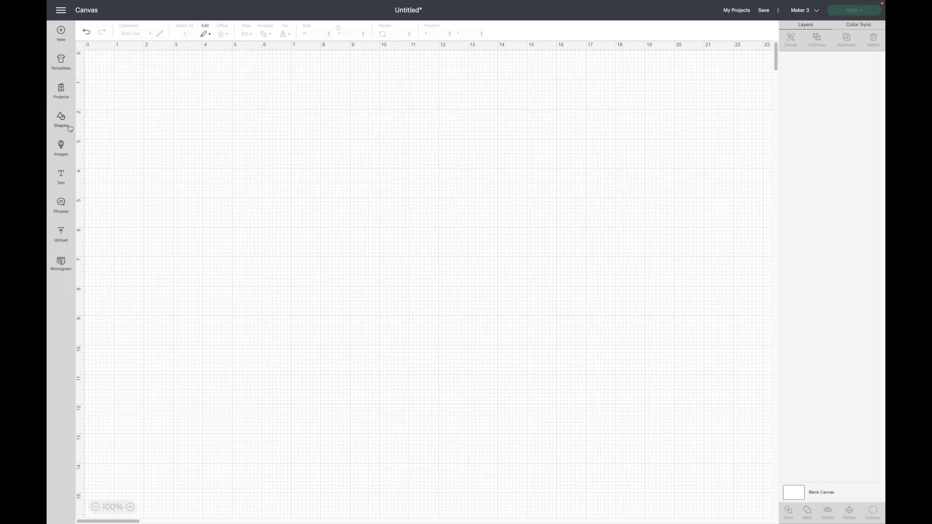
mouse_move(61, 149)
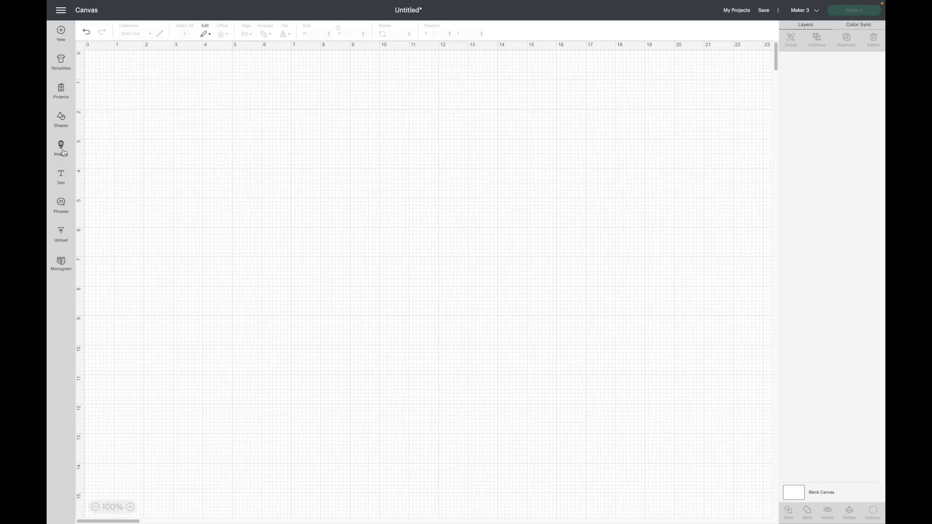
- Add the 'Loving, Fearless, Father' badge from the image library to the blank canvas
click(60, 147)
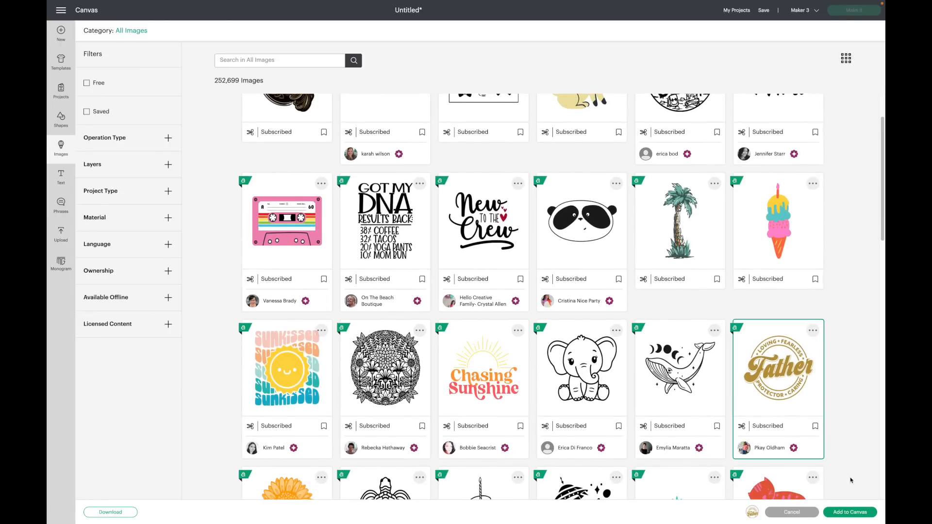
click(790, 511)
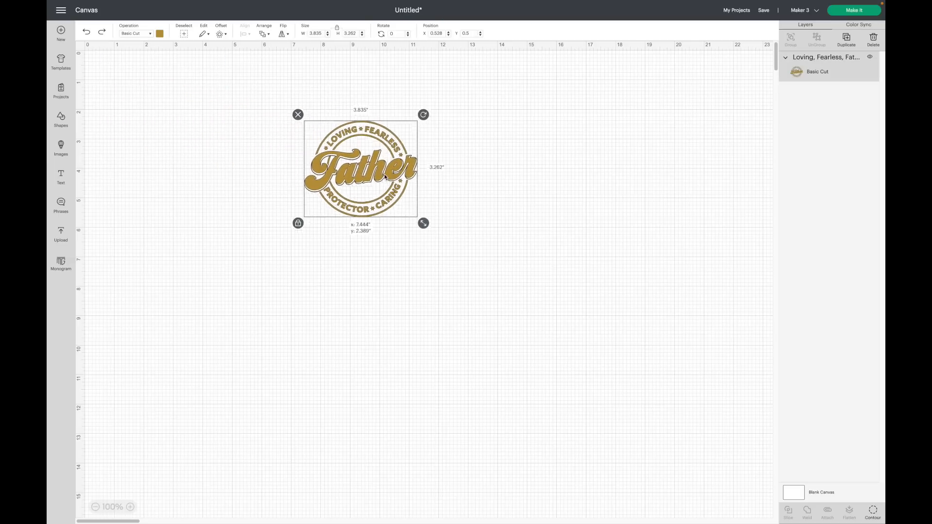
- Nudge the Father badge a short distance right and down without resizing it
drag(360, 168, 365, 177)
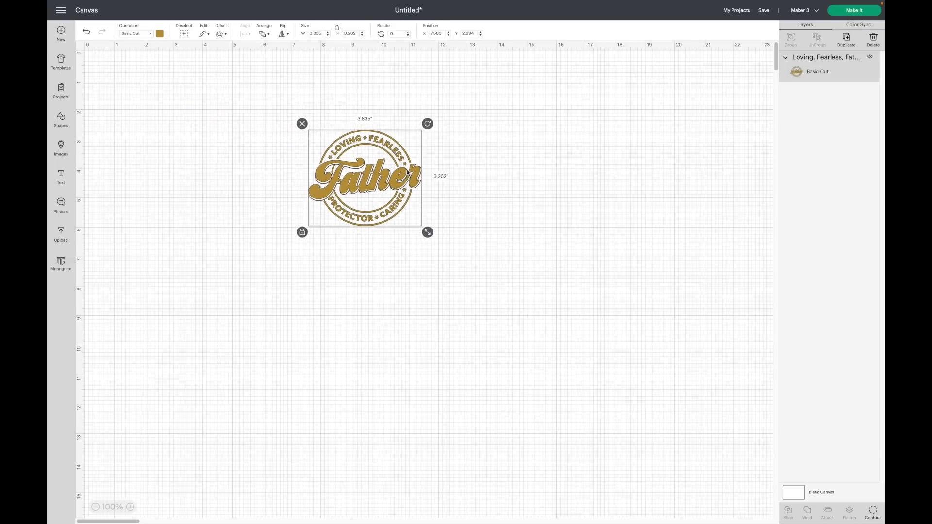
mouse_move(276, 189)
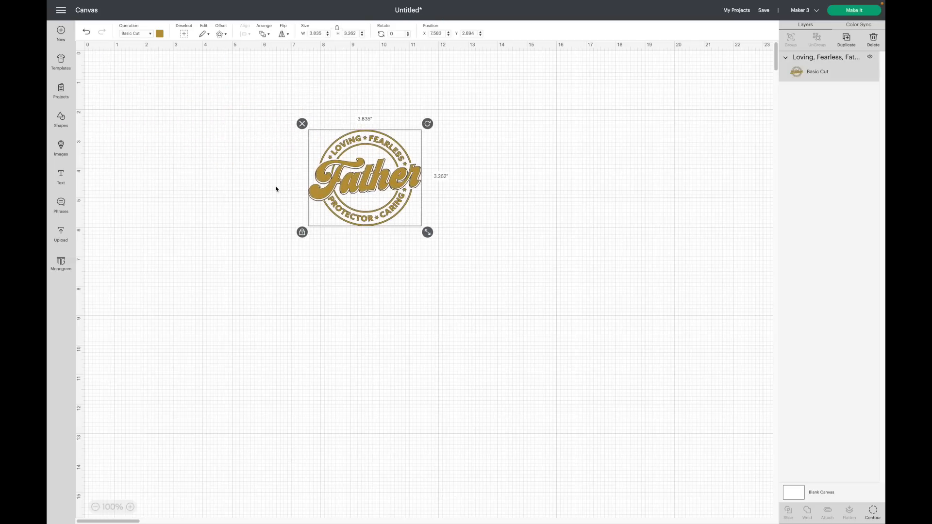
mouse_move(132, 154)
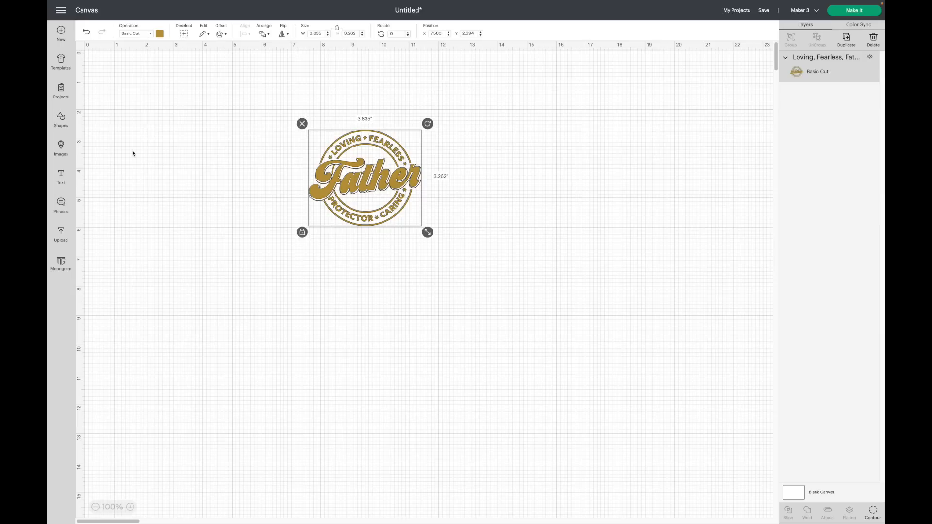
mouse_move(319, 172)
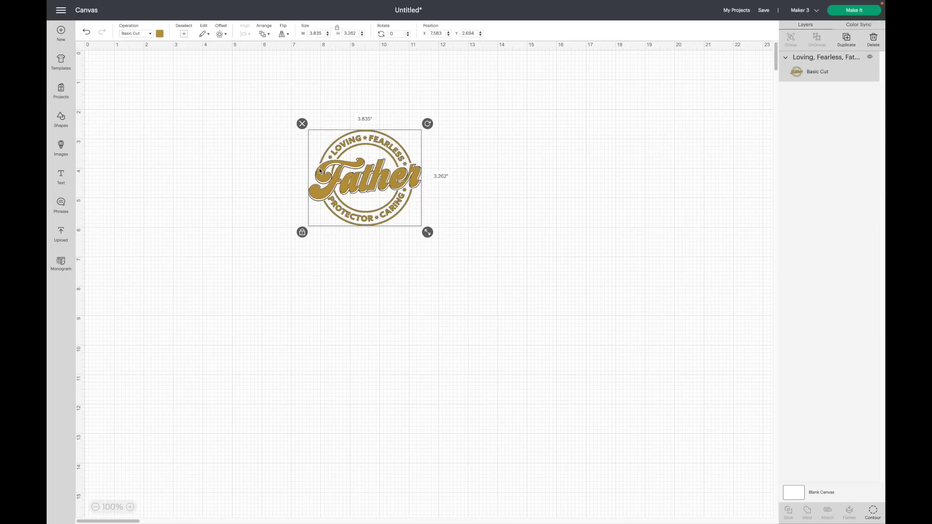
mouse_move(85, 147)
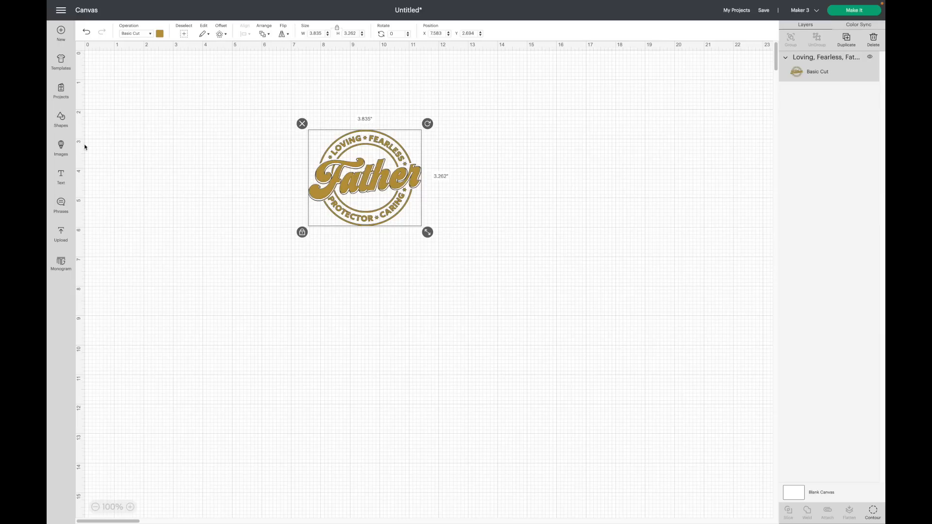
mouse_move(108, 211)
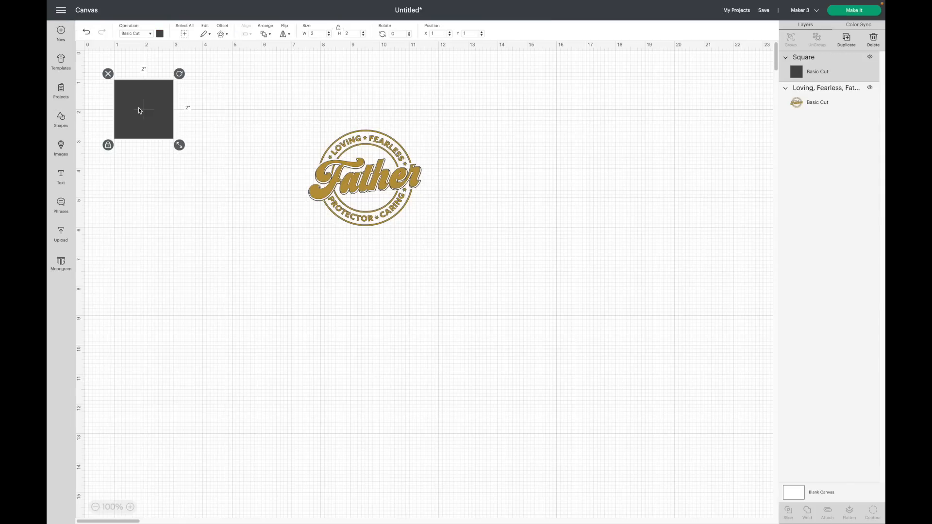
- Resize the square to 8 × 8 inches and send it behind the Father badge
drag(143, 110, 203, 146)
text(8)
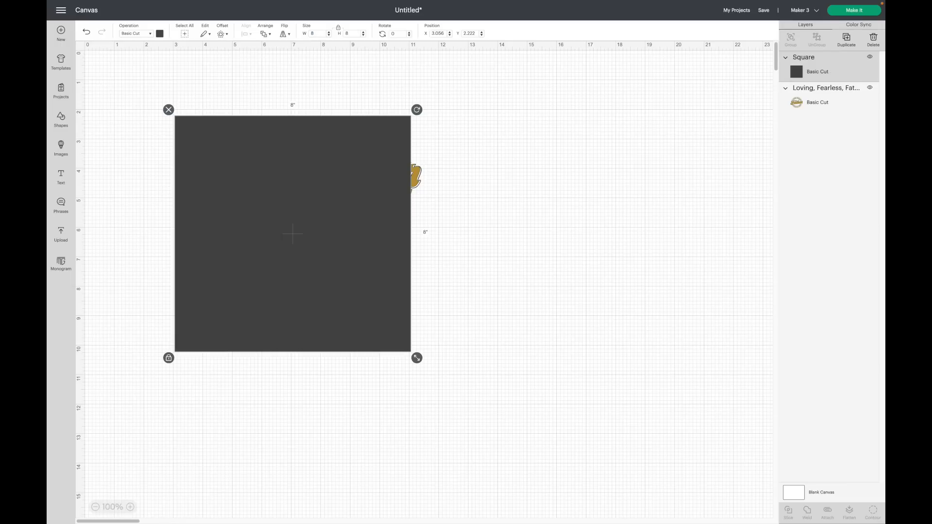
mouse_move(390, 173)
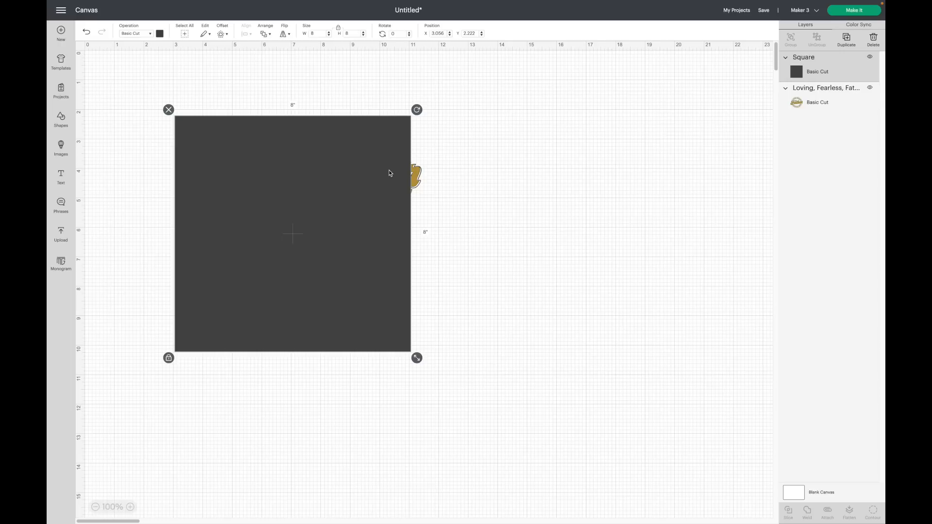
mouse_move(310, 150)
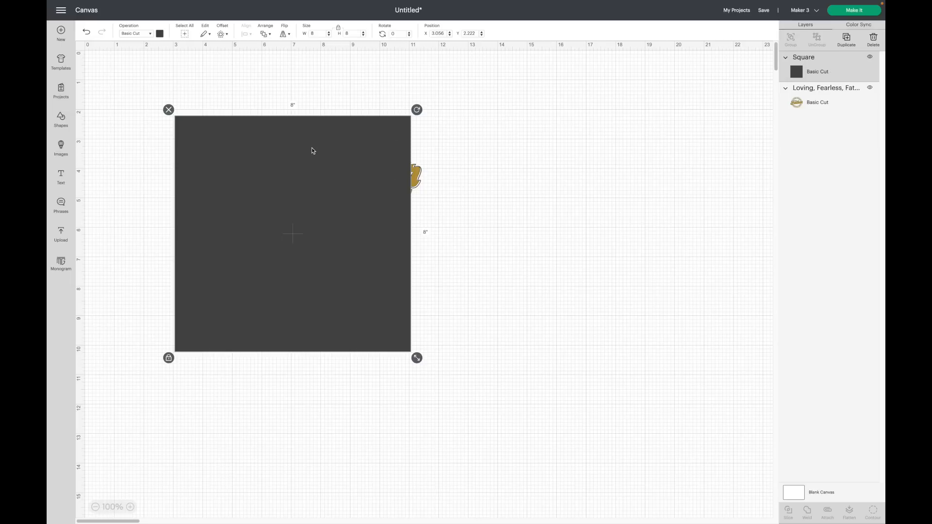
right_click(310, 150)
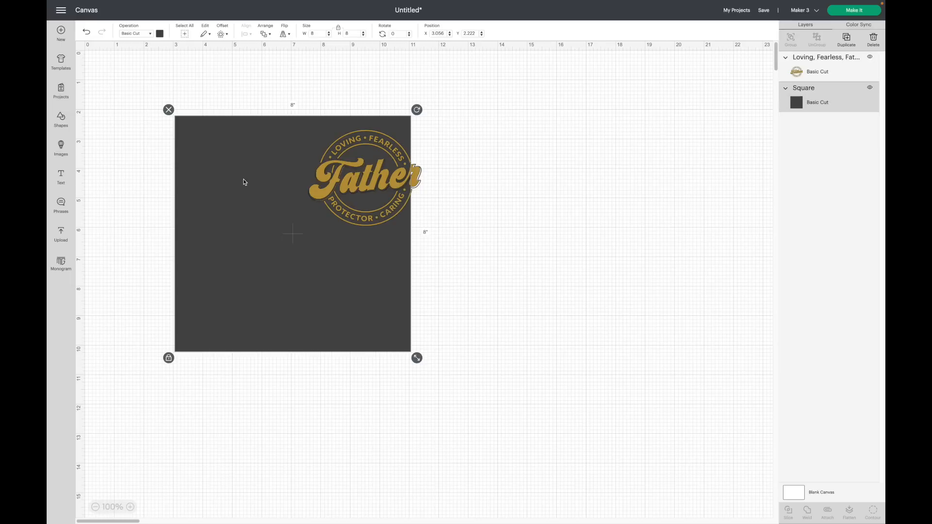
- Make the square white, widen the badge to 7.166 in, and hide the Square layer
click(159, 33)
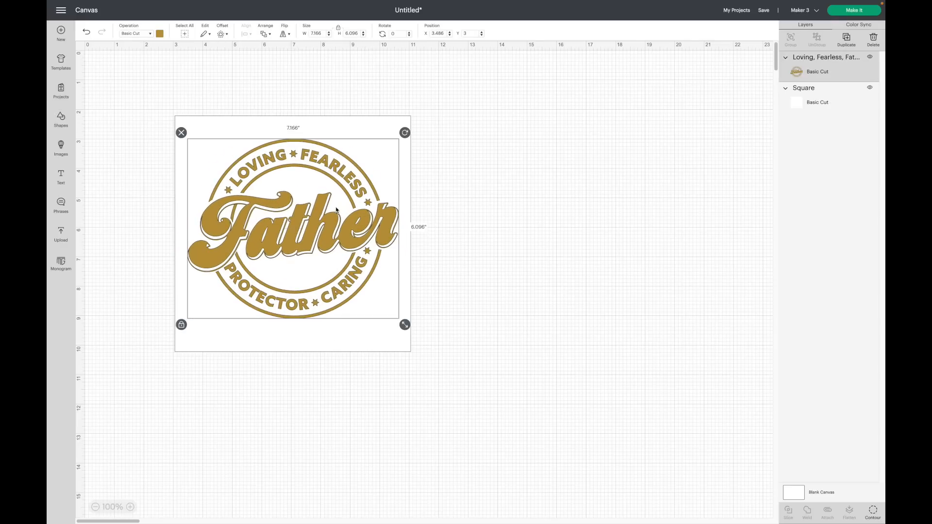
click(817, 101)
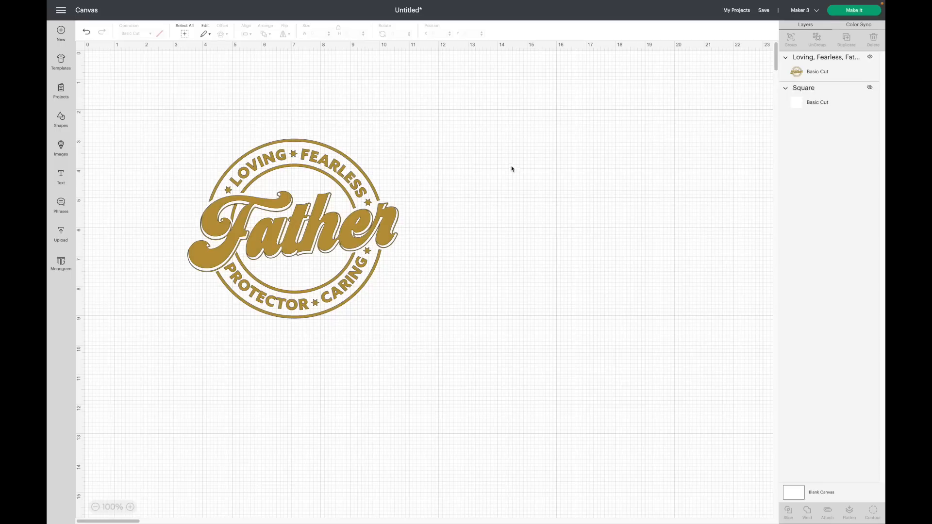
mouse_move(803, 38)
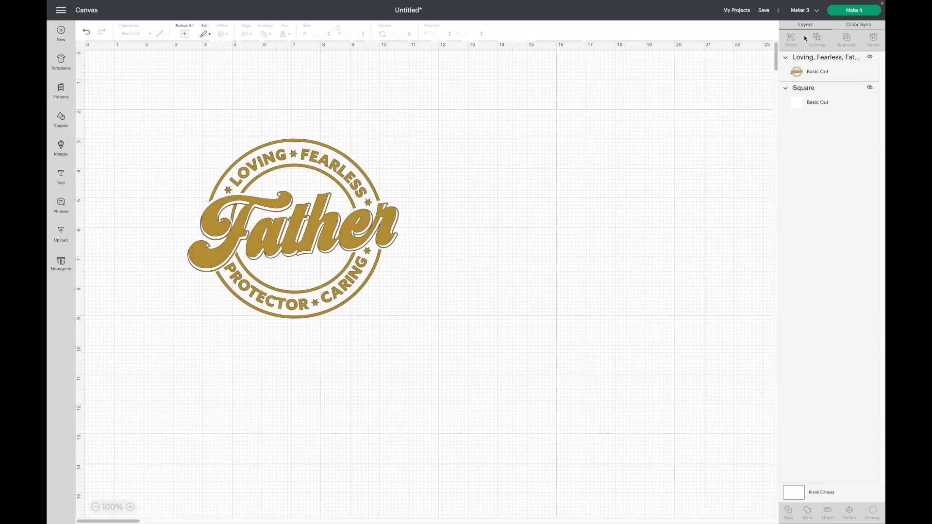
mouse_move(558, 232)
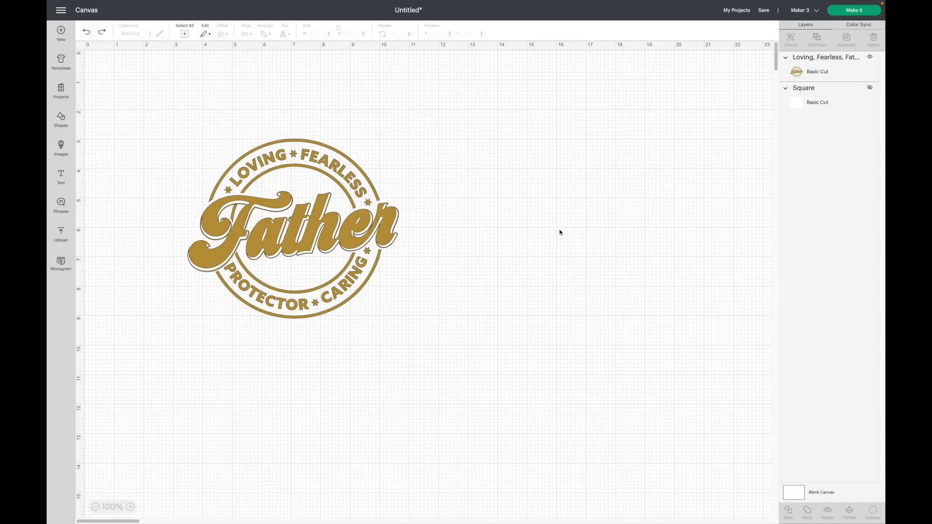
mouse_move(856, 146)
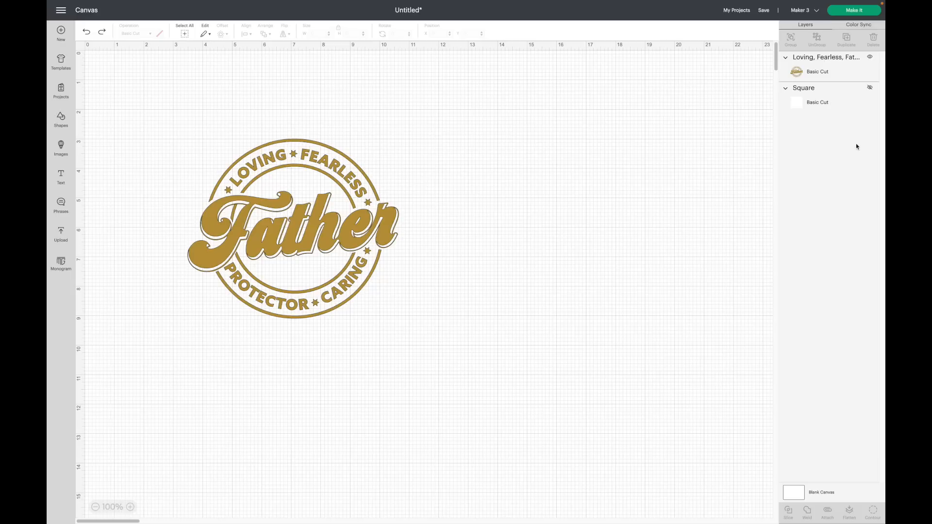
- Delete the large square, shift the badge right, and place a 2-inch square to its left
click(291, 228)
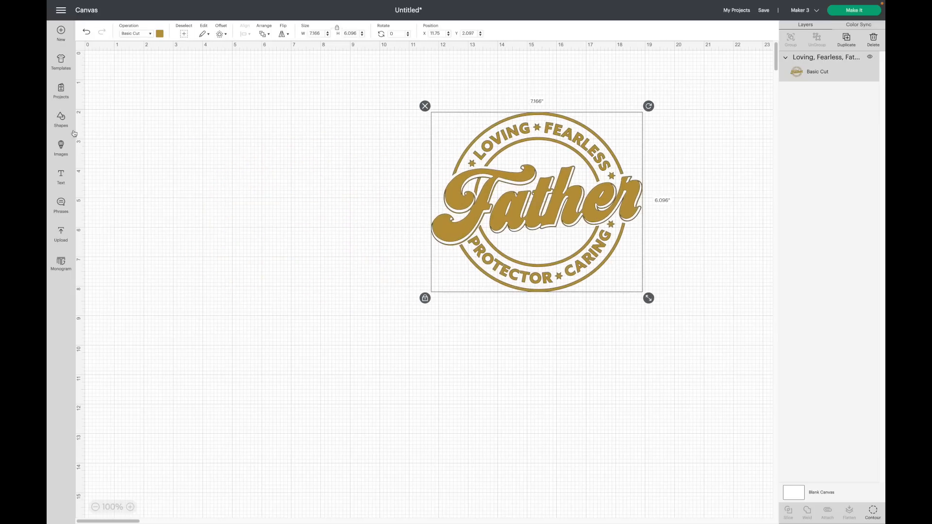
mouse_move(105, 215)
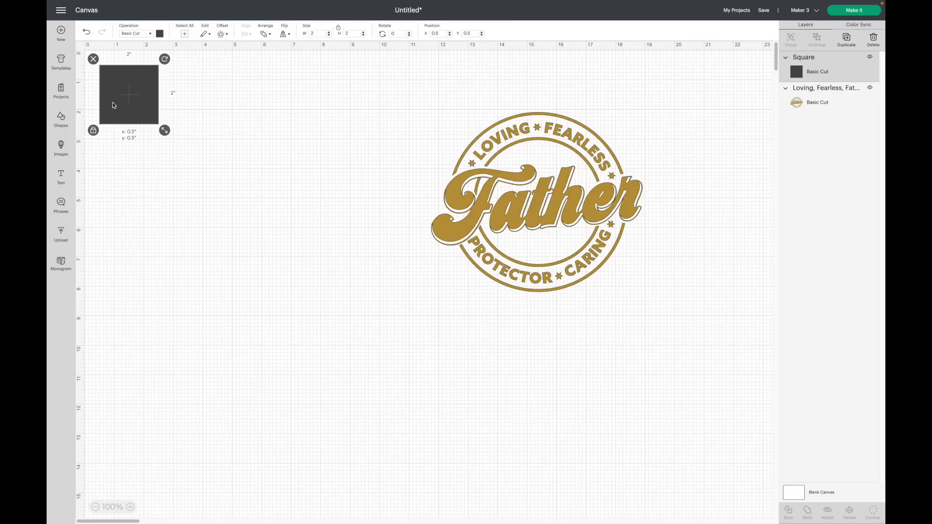
drag(128, 93, 220, 196)
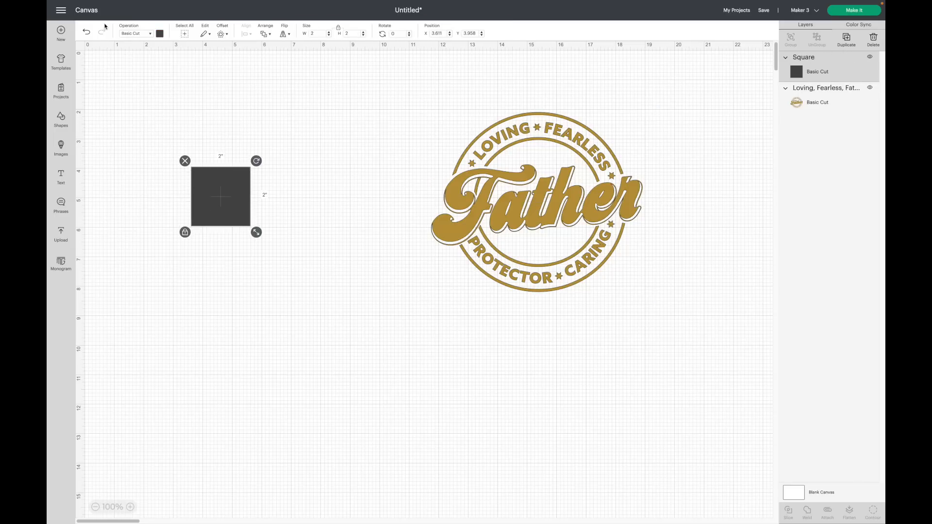
click(136, 33)
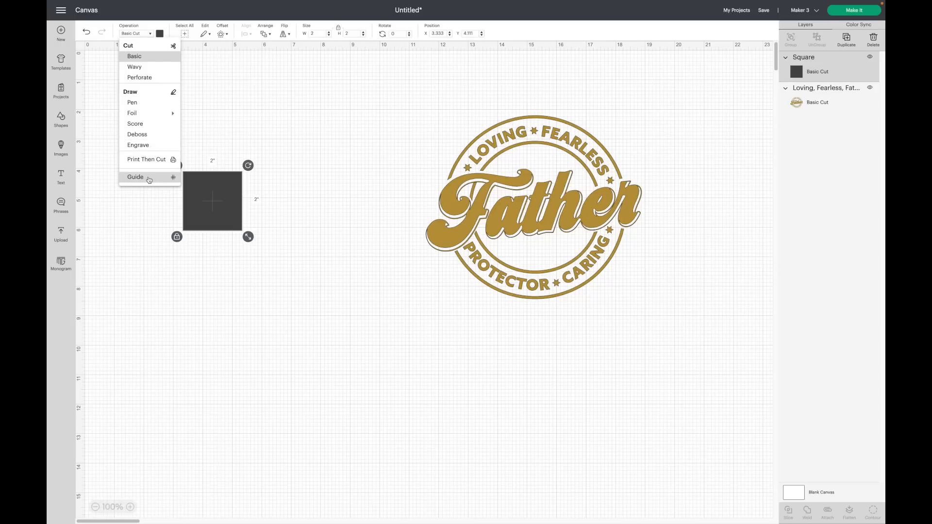
- Change the small square's operation to Guide and select it for resizing to 8 inches
click(135, 177)
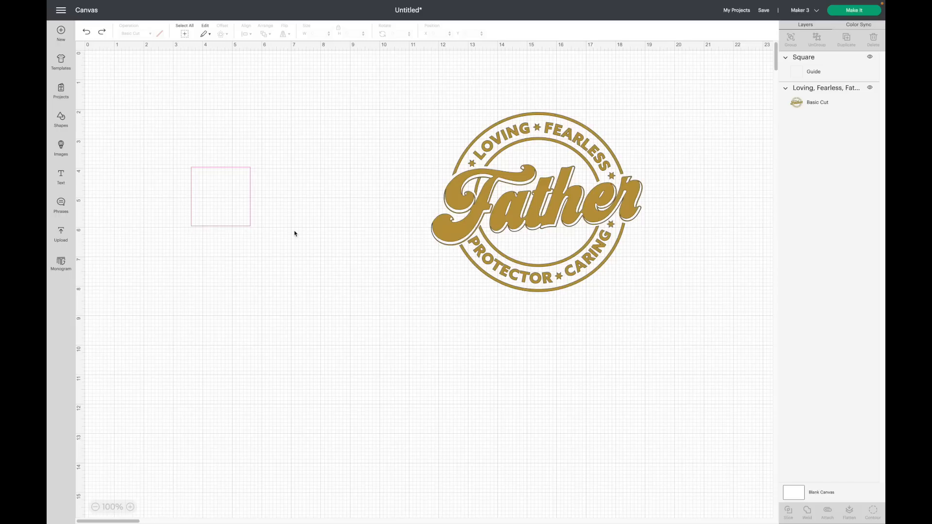
mouse_move(184, 52)
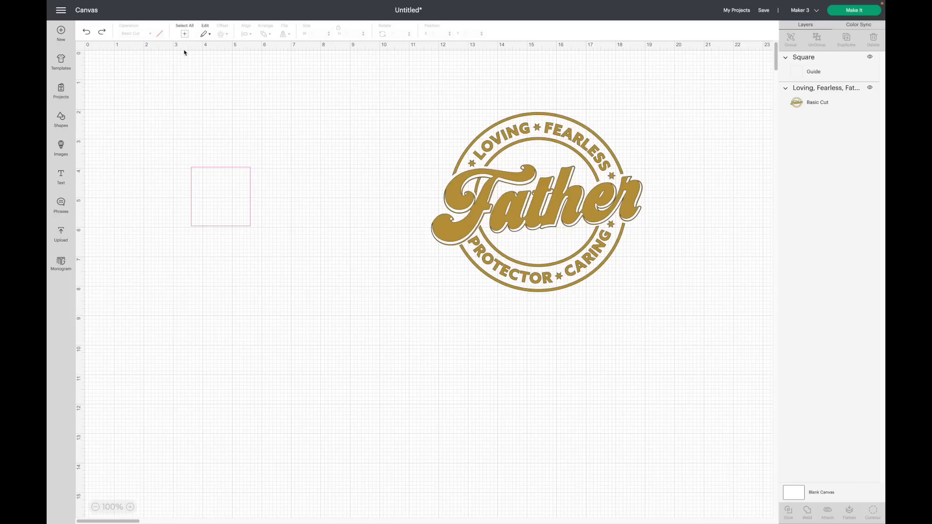
mouse_move(204, 64)
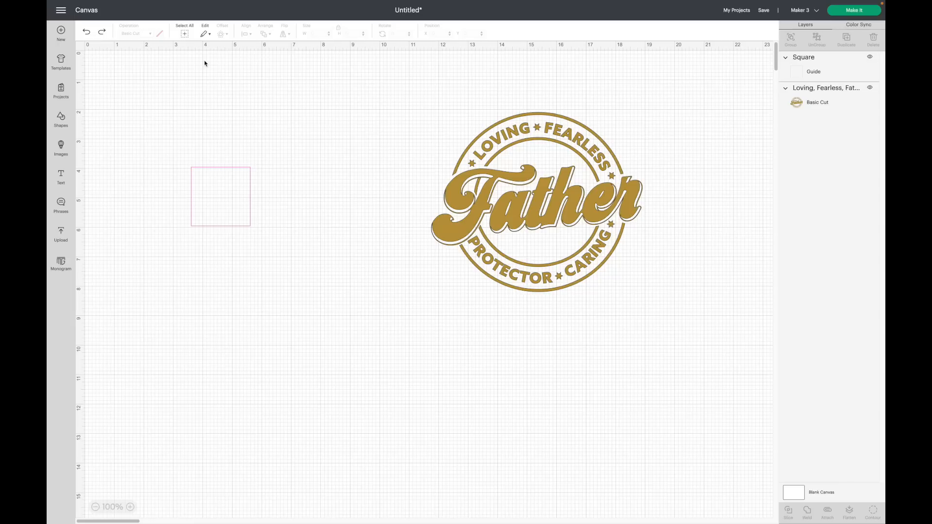
click(220, 196)
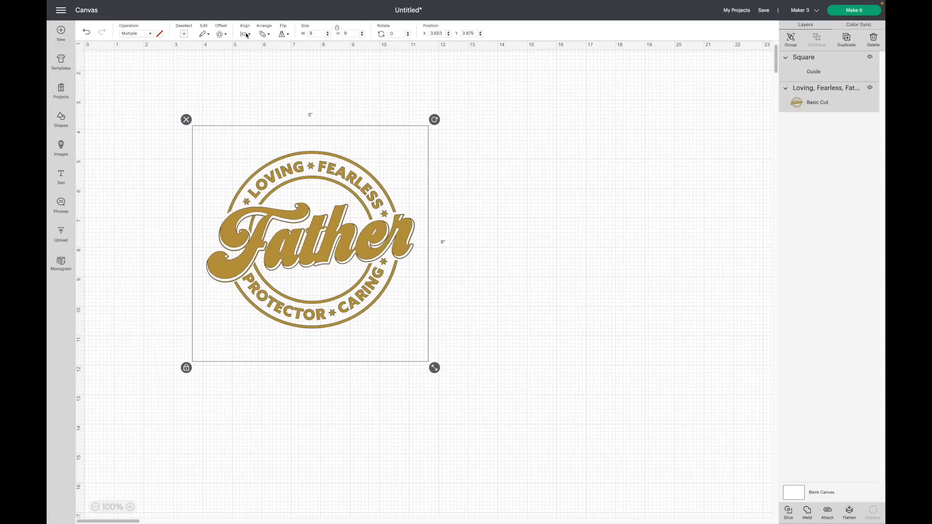
- Center-align the Father badge on the 8-inch guide square, then deselect both
click(244, 33)
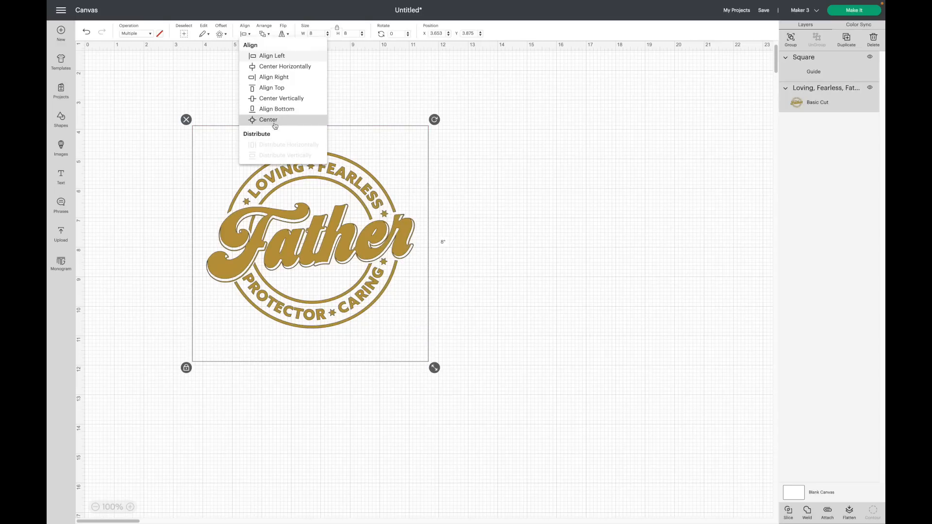
click(268, 120)
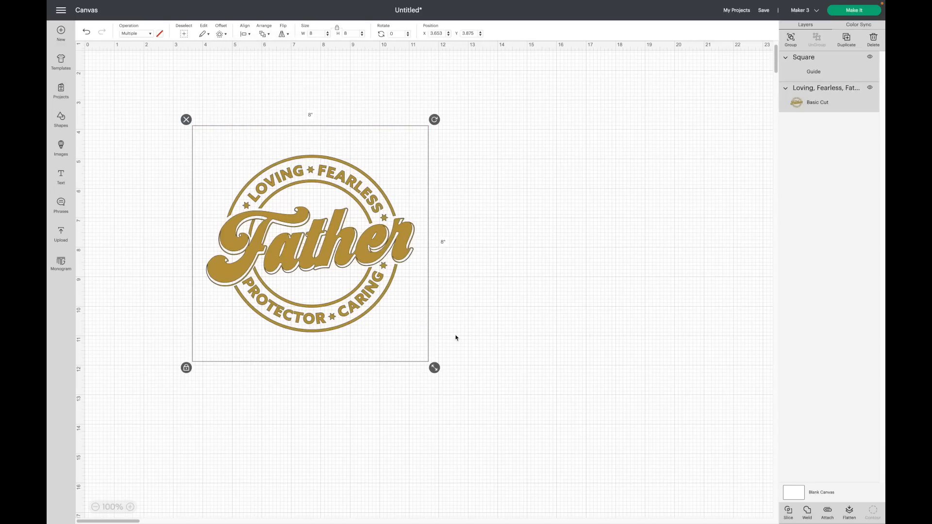
click(508, 224)
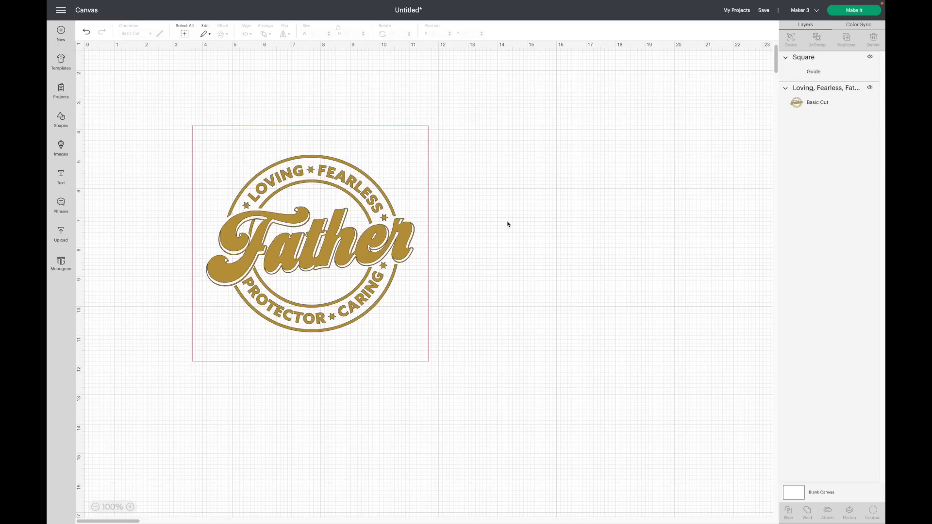
mouse_move(504, 199)
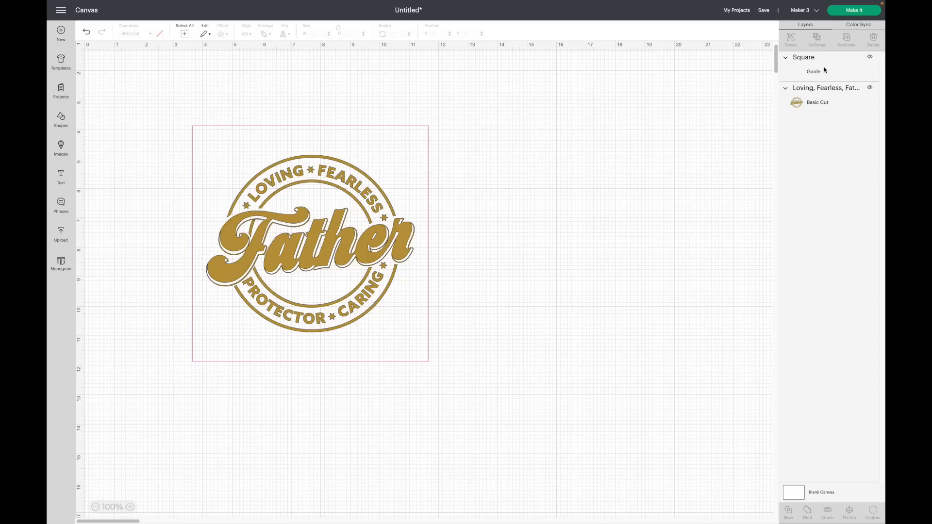
mouse_move(640, 172)
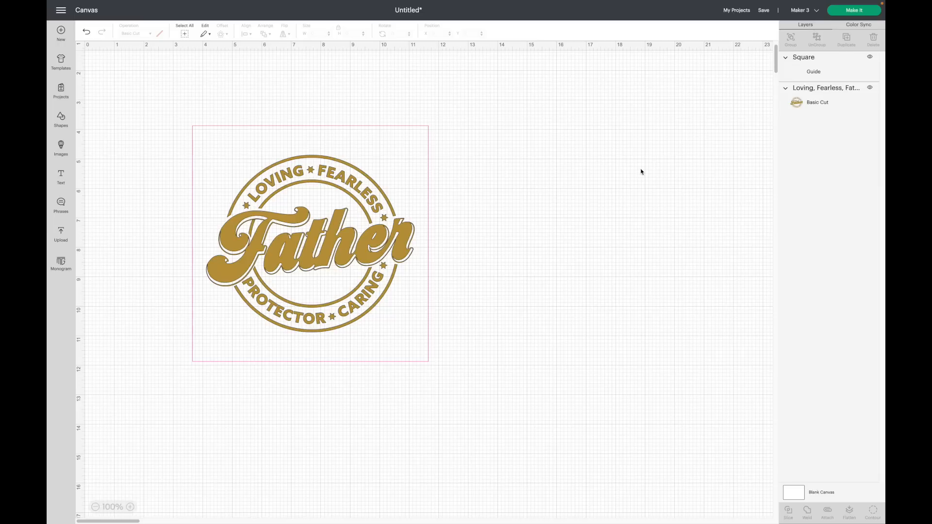
mouse_move(841, 21)
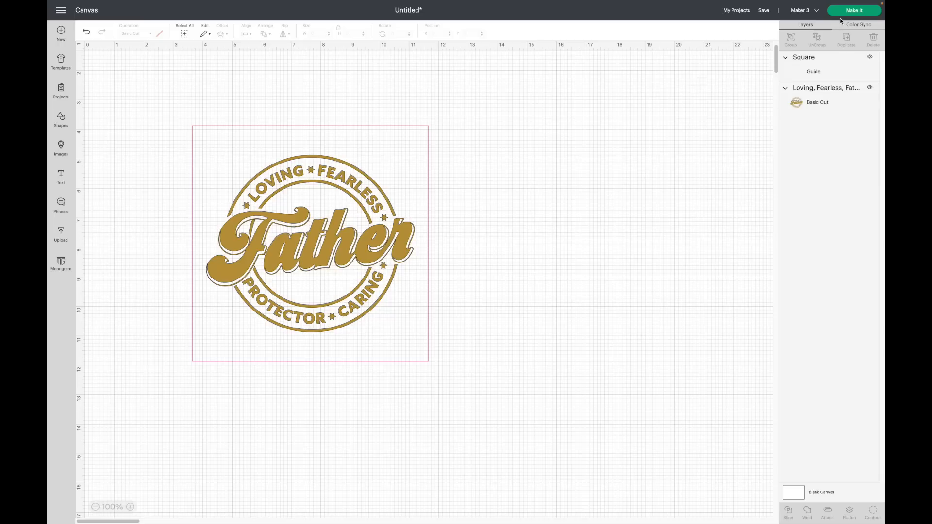
- Preview the On Mat cut to verify only the Father badge appears, then cancel back
click(853, 10)
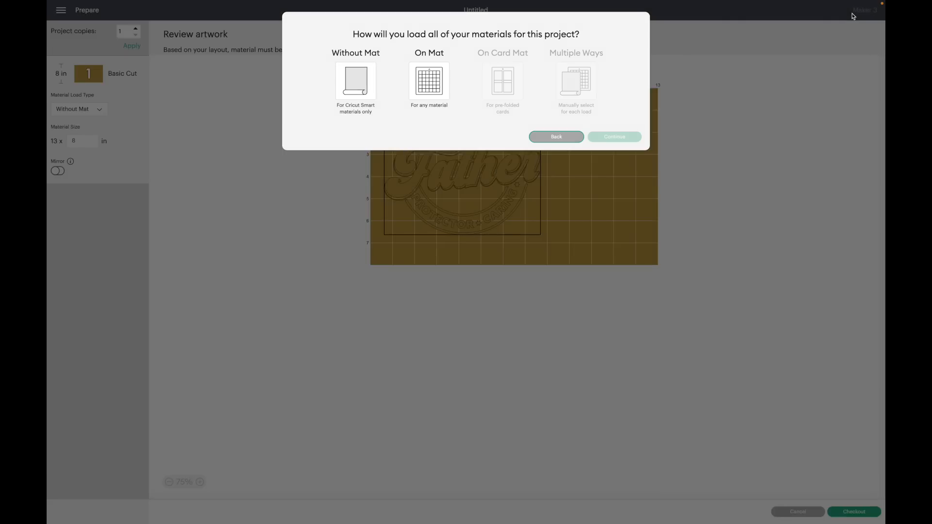
click(613, 136)
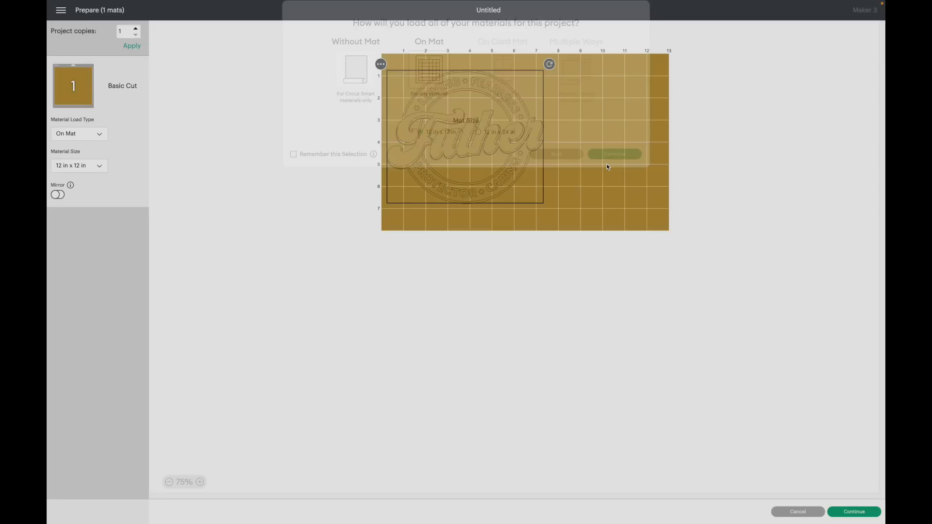
click(614, 154)
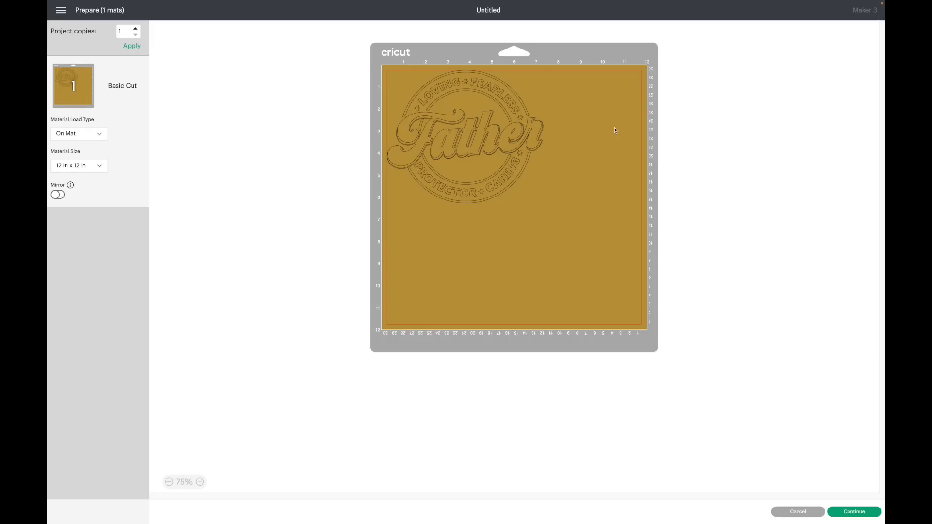
click(797, 511)
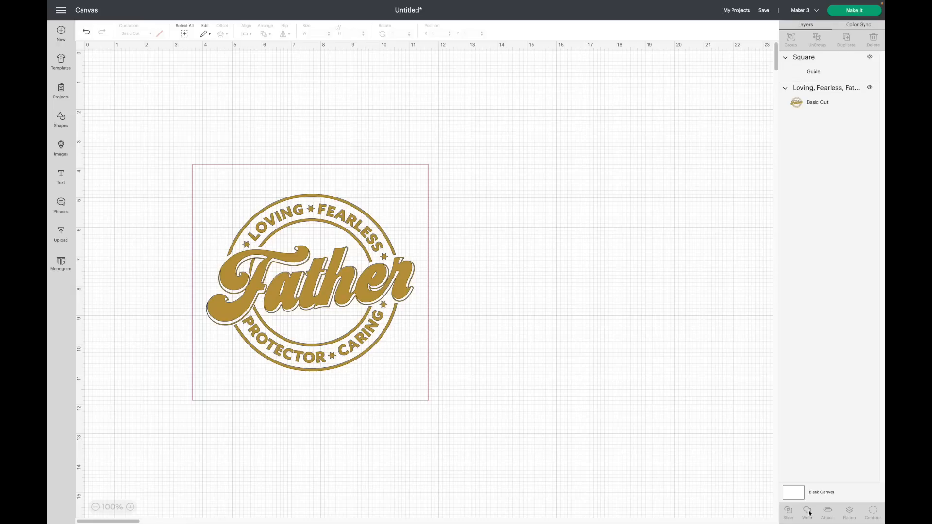
click(543, 307)
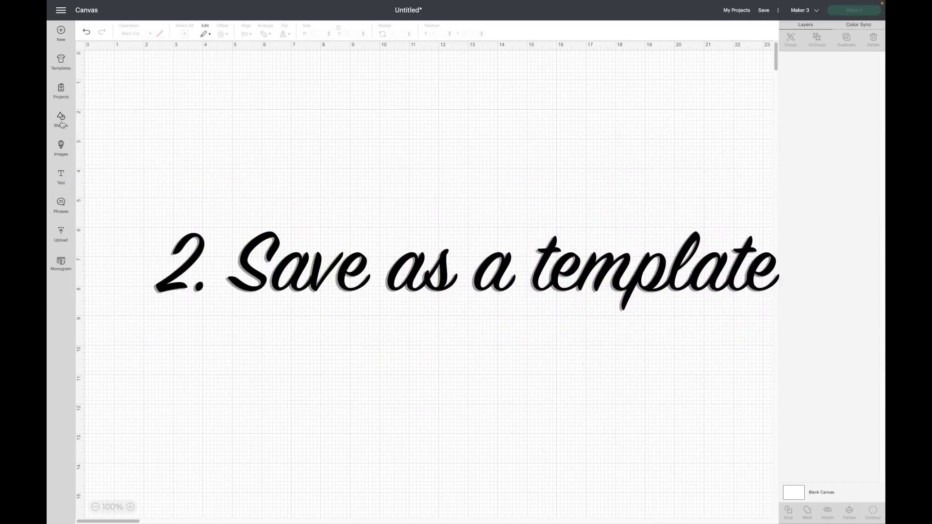
- Insert a single 2-inch square from Shapes onto the new blank canvas
click(61, 120)
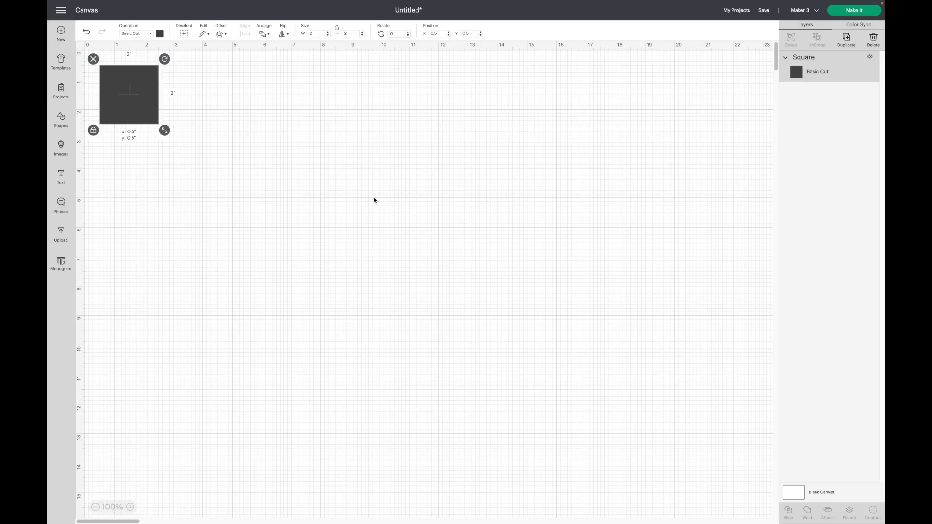
- Resize the square to 20 × 10 inches, set its operation to Guide, and reselect it
drag(128, 95, 354, 195)
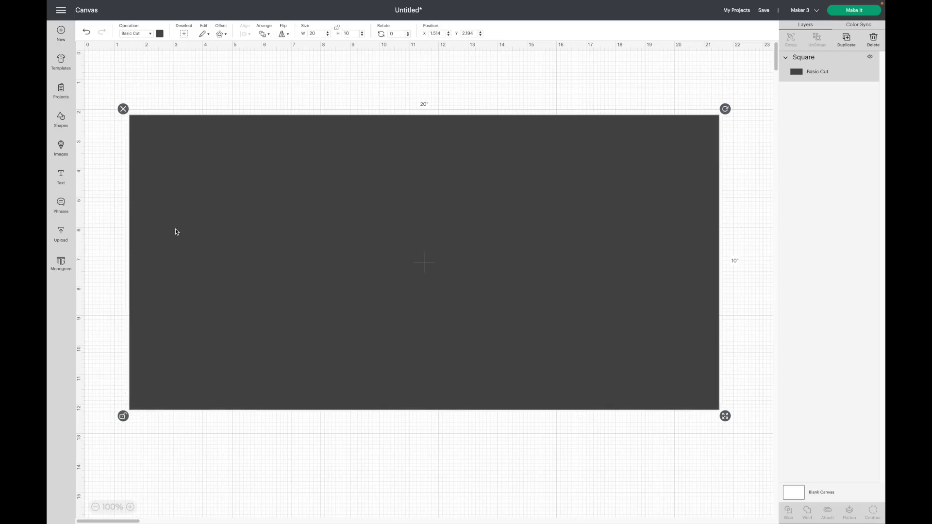
mouse_move(143, 67)
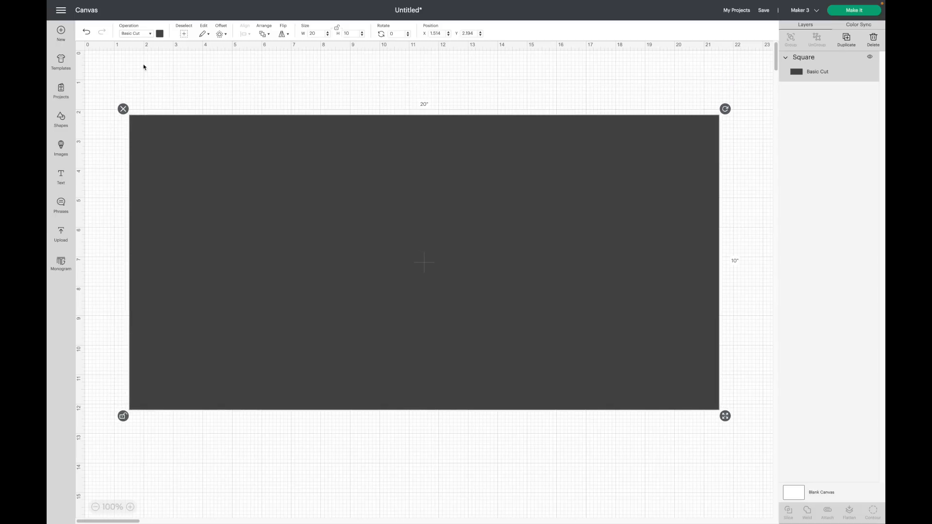
click(136, 33)
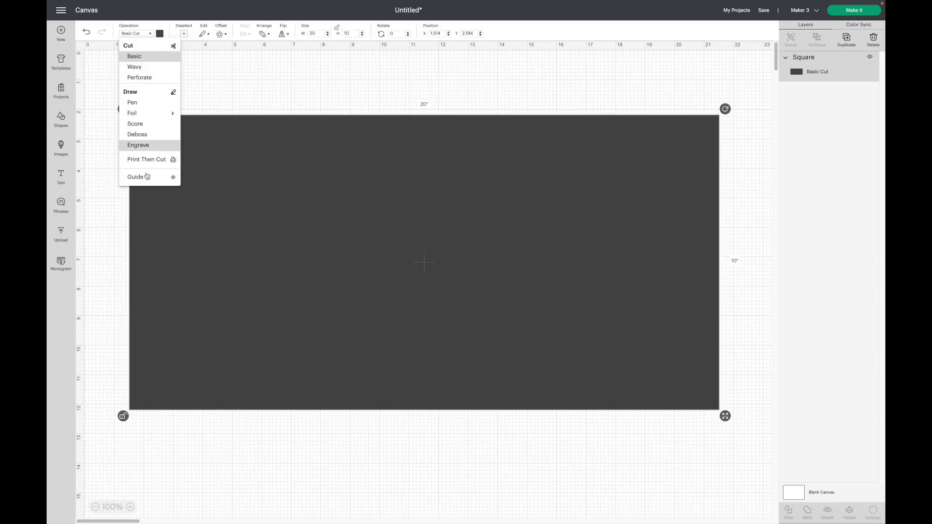
click(135, 176)
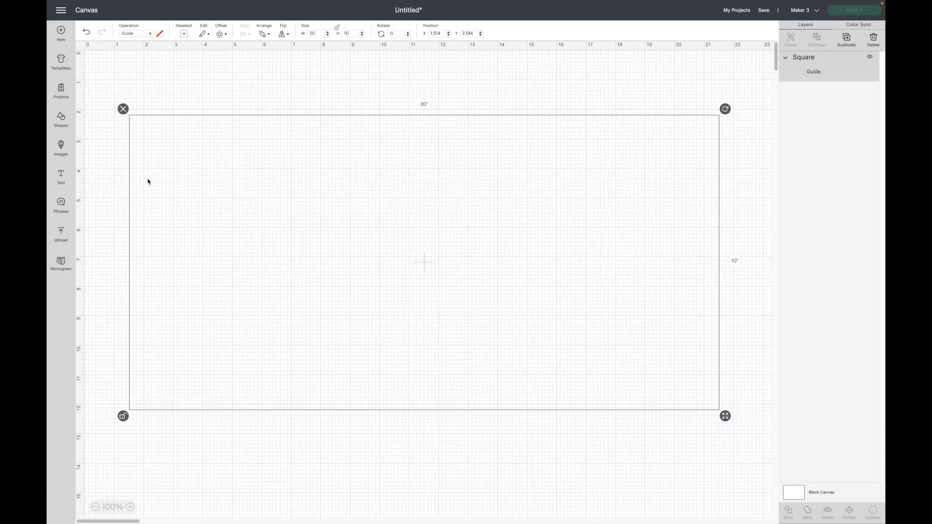
mouse_move(276, 103)
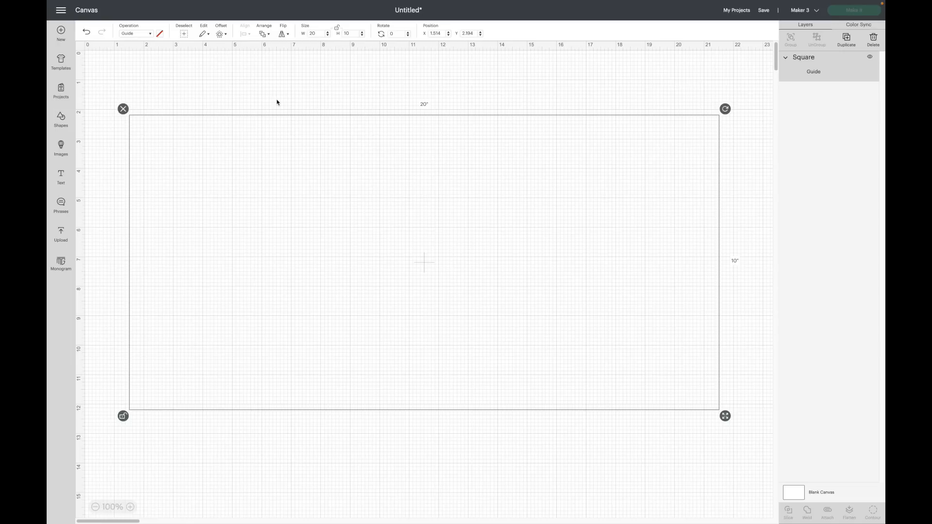
click(288, 76)
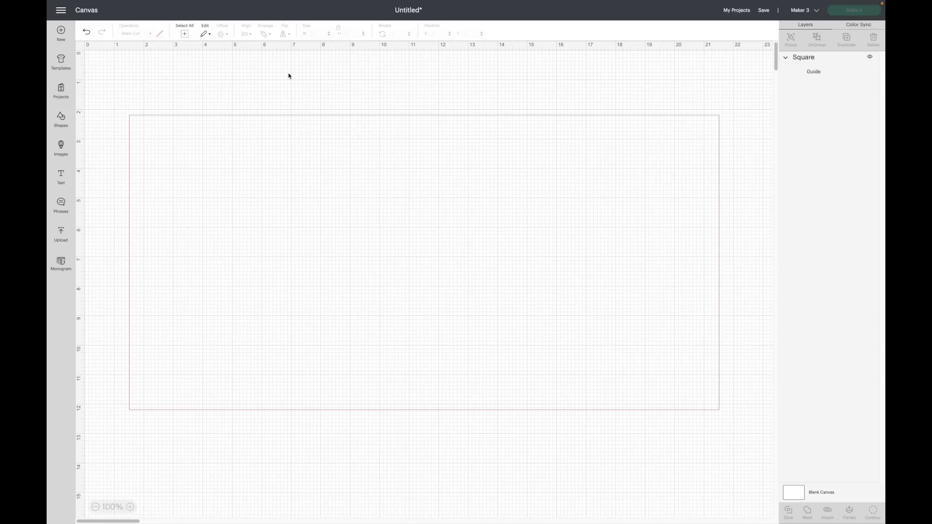
mouse_move(323, 145)
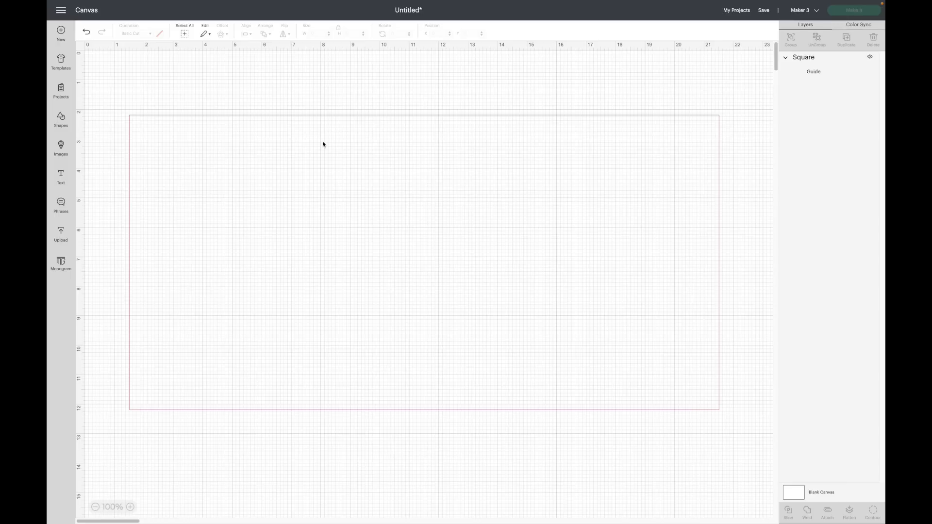
mouse_move(395, 166)
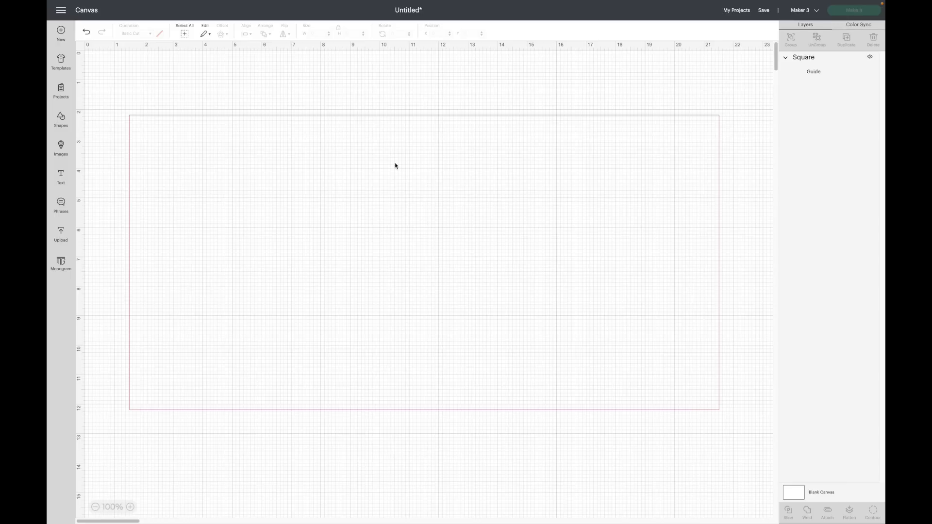
click(423, 262)
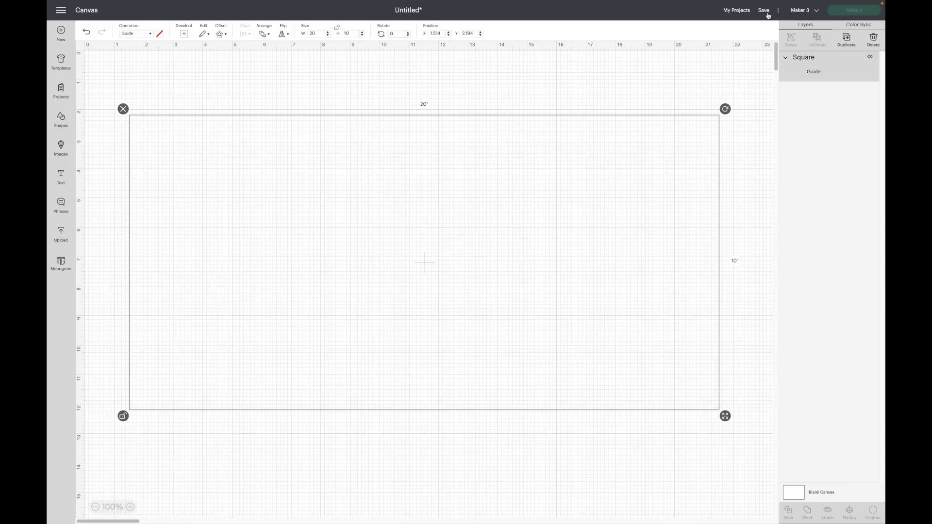
- Save the project titled 'Doormat template' into the Templates collection
click(764, 10)
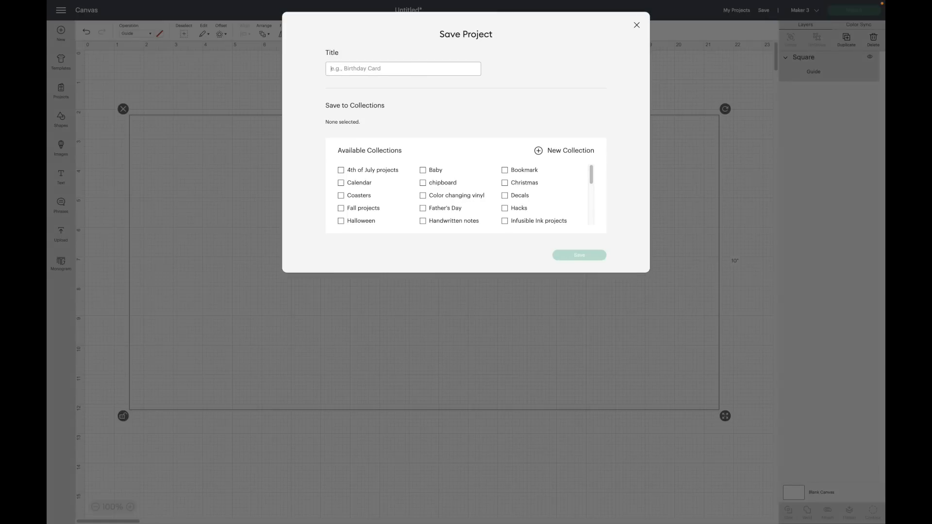
text(Doormat templa)
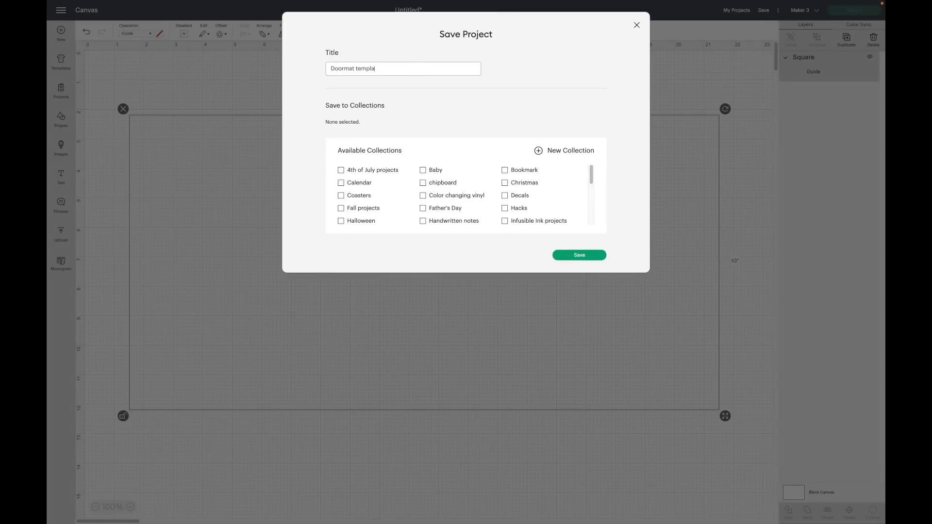
text(te)
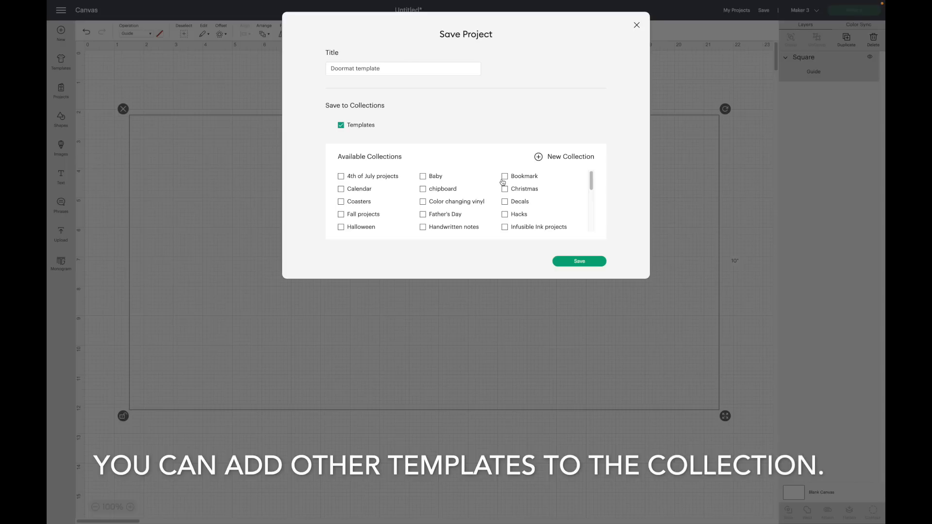
mouse_move(426, 81)
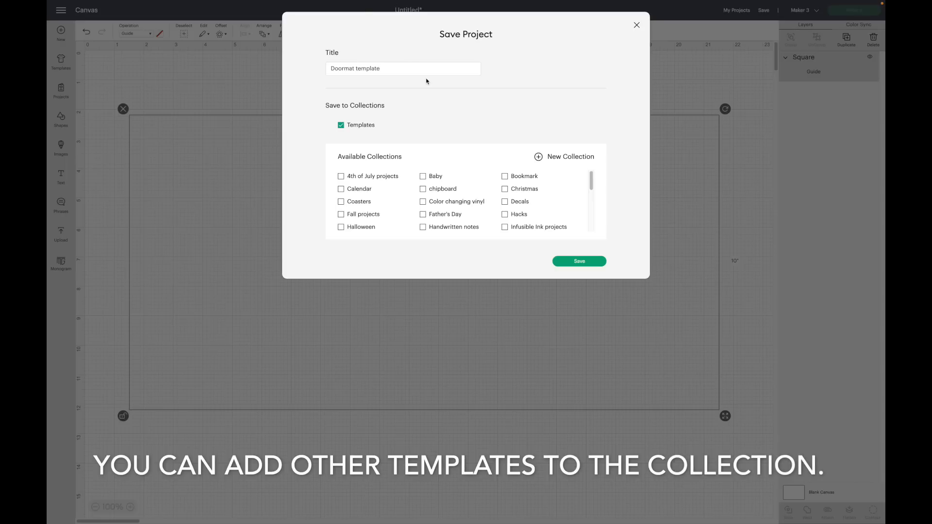
mouse_move(579, 261)
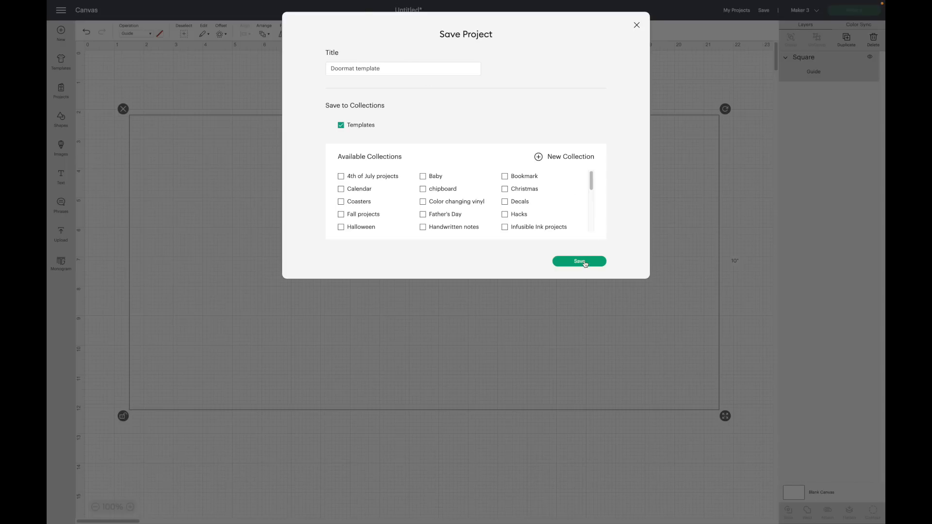
click(577, 261)
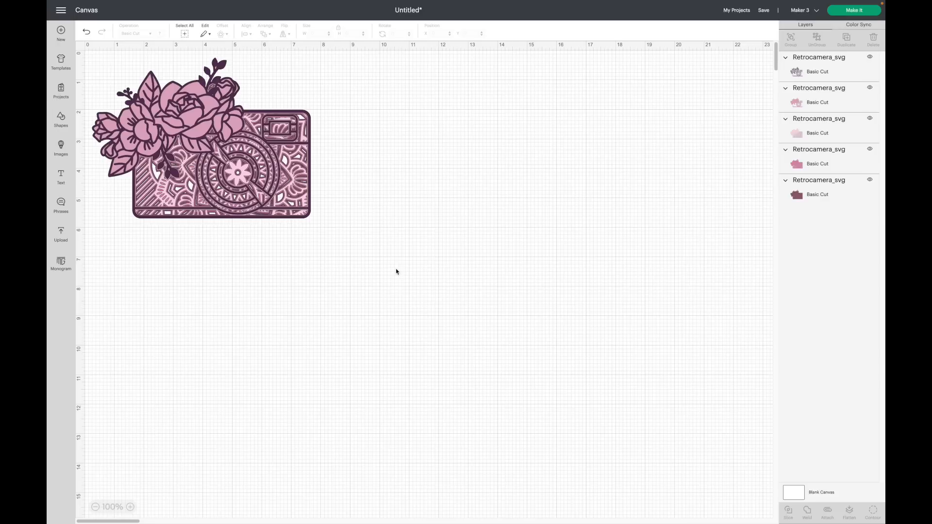
- Move the stacked floral camera layers apart into separate pieces, and add a text box
click(220, 166)
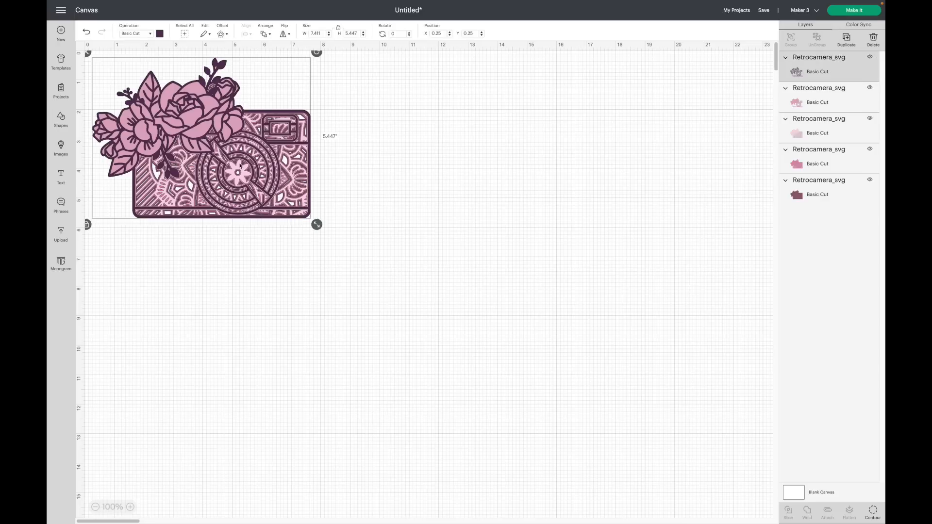
click(340, 268)
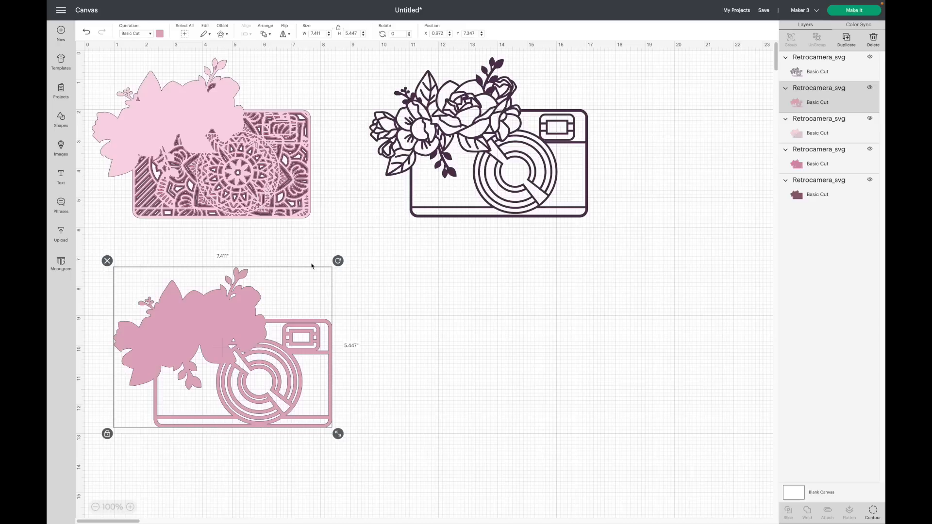
mouse_move(355, 170)
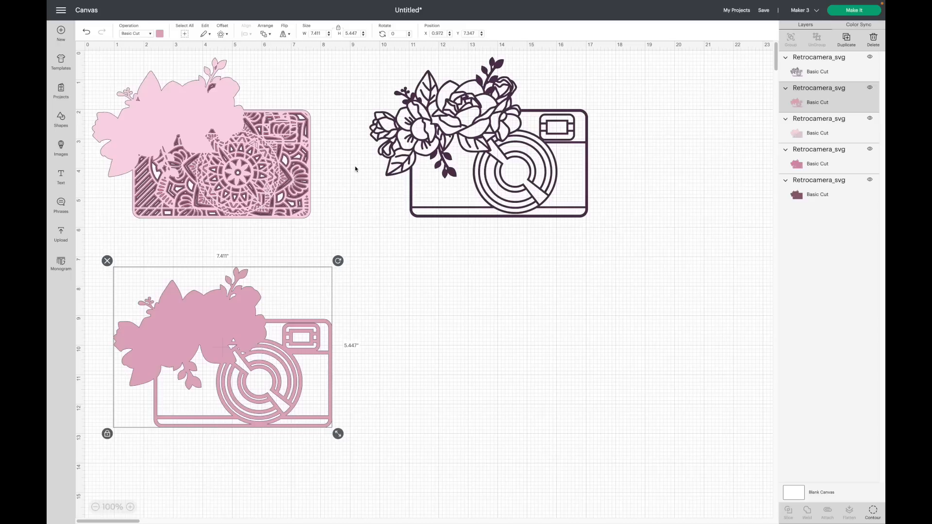
mouse_move(467, 171)
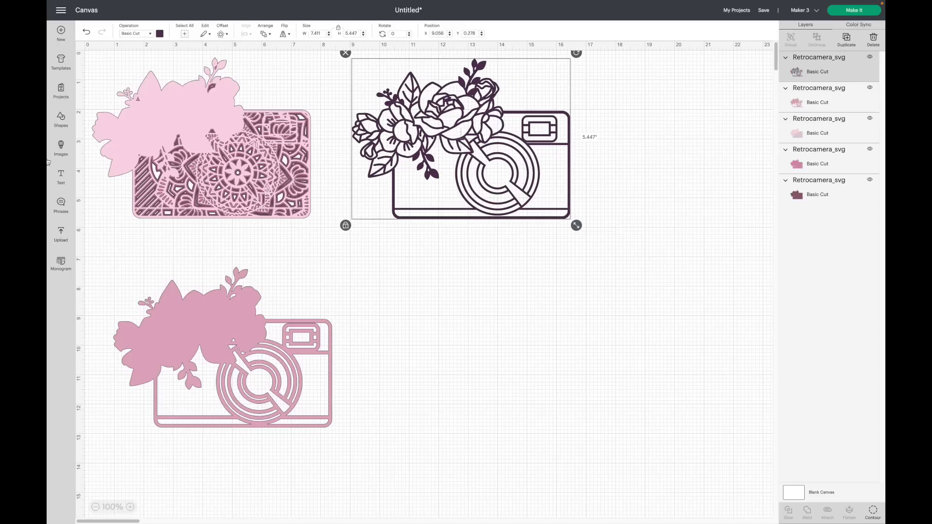
click(60, 177)
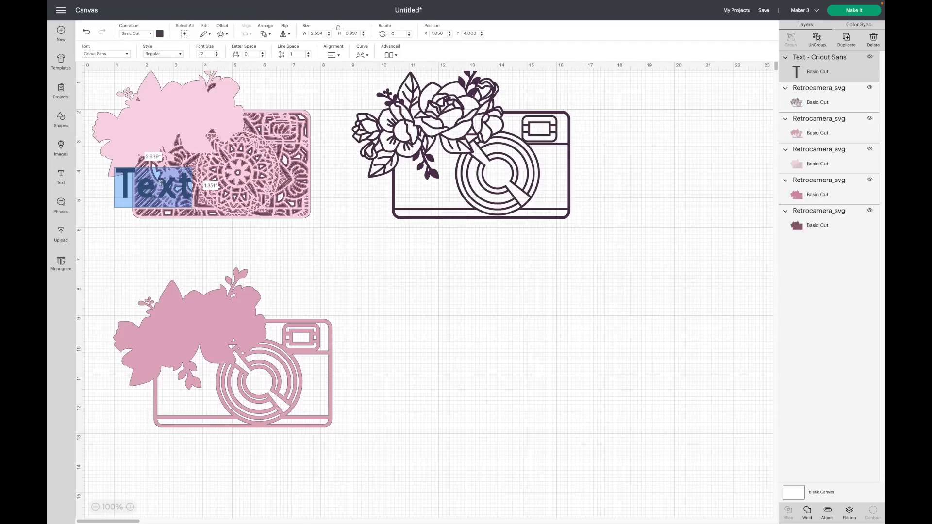
- Enter 'part1' as the note and set its Operation to Guide, then add a second text box
text(part1)
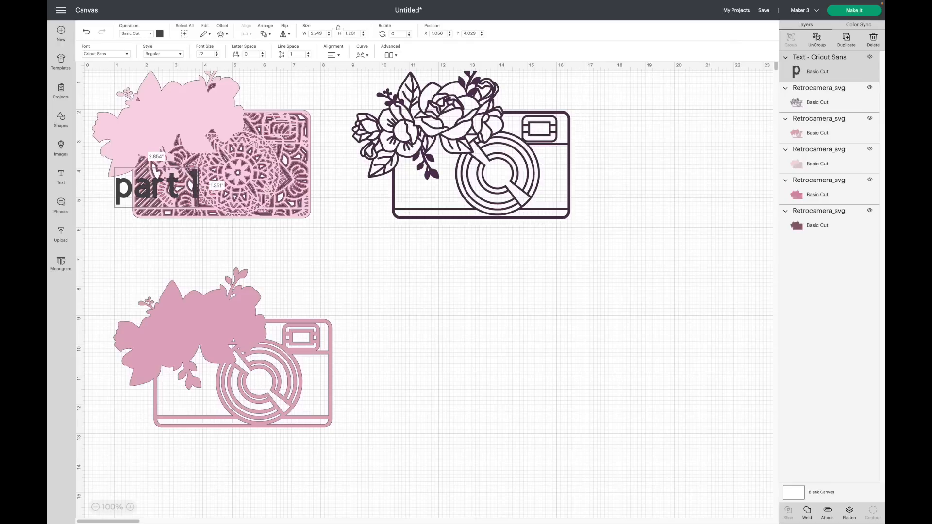
click(158, 186)
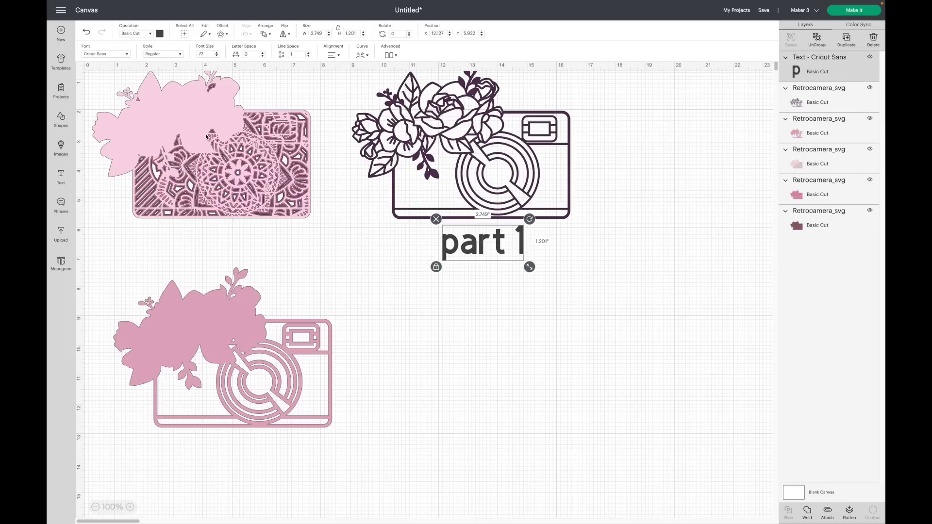
click(135, 34)
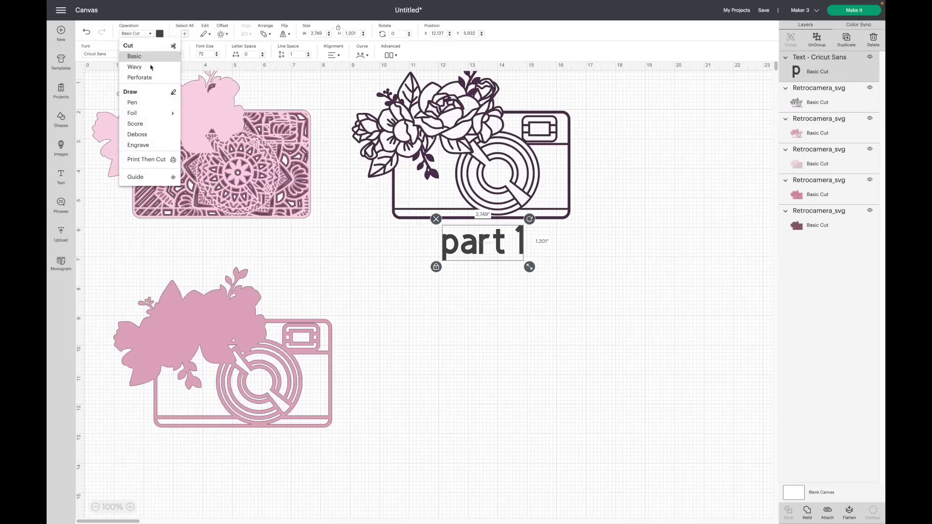
click(135, 176)
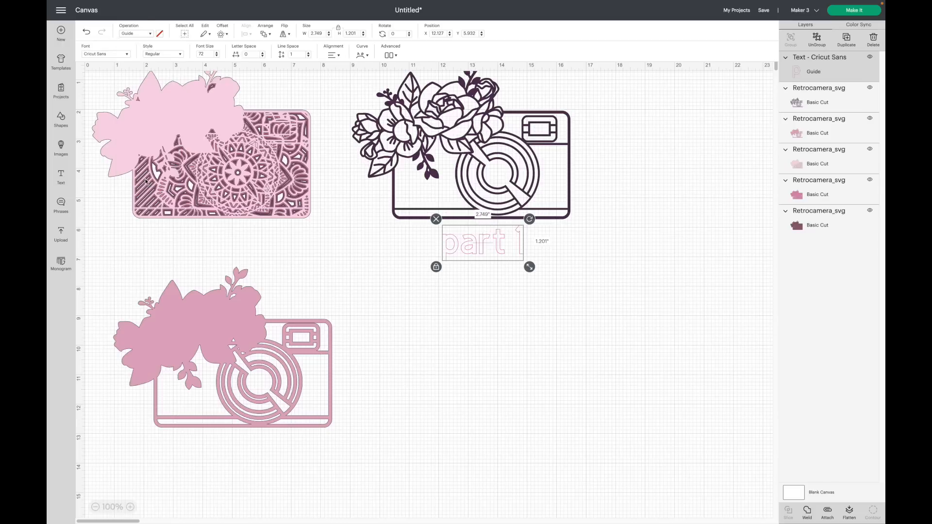
click(531, 275)
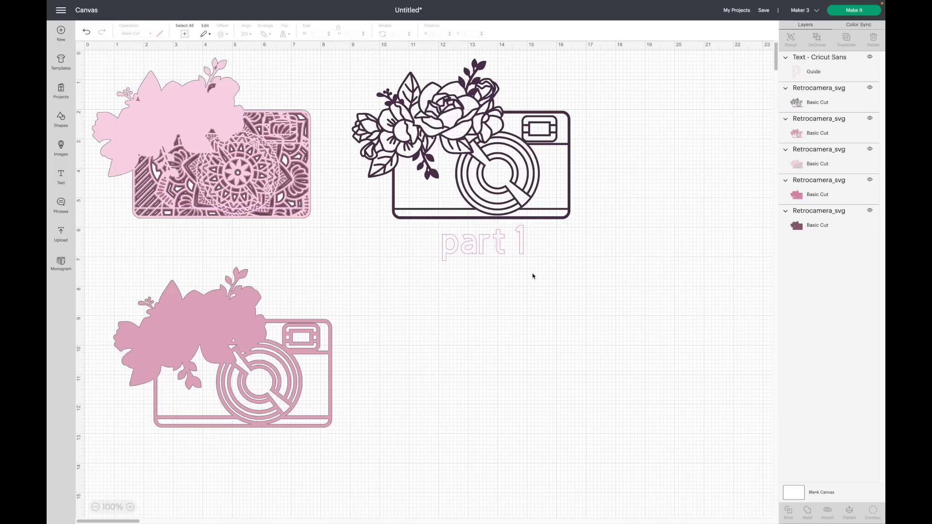
mouse_move(326, 348)
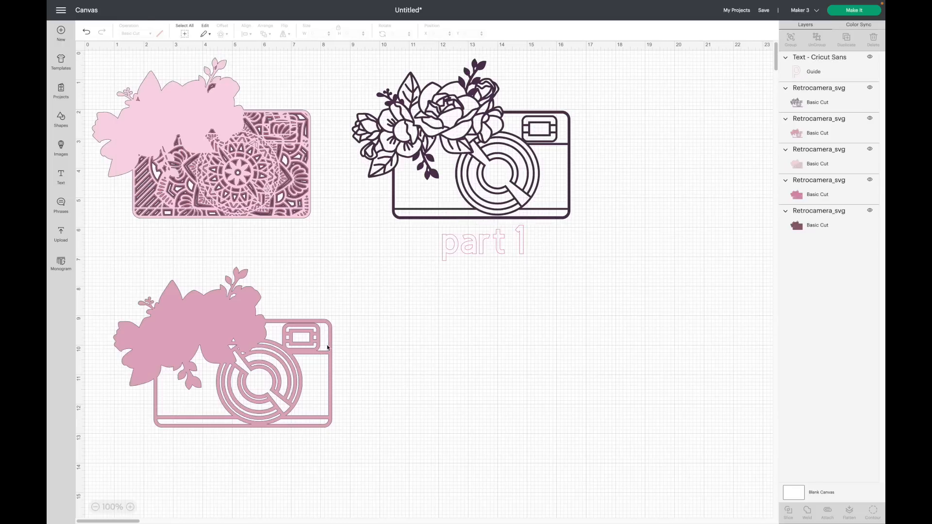
click(61, 177)
text(part 2)
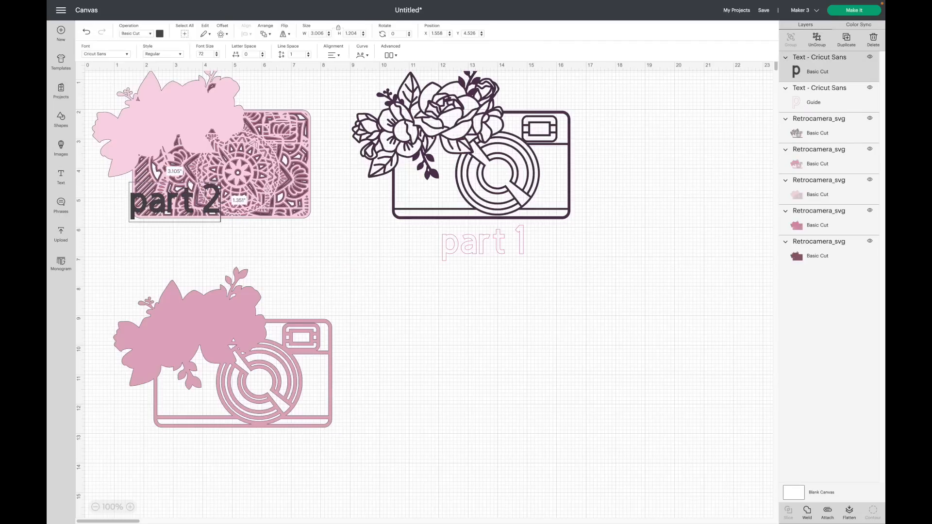
- Set the part 2 text's Operation to Guide
click(135, 34)
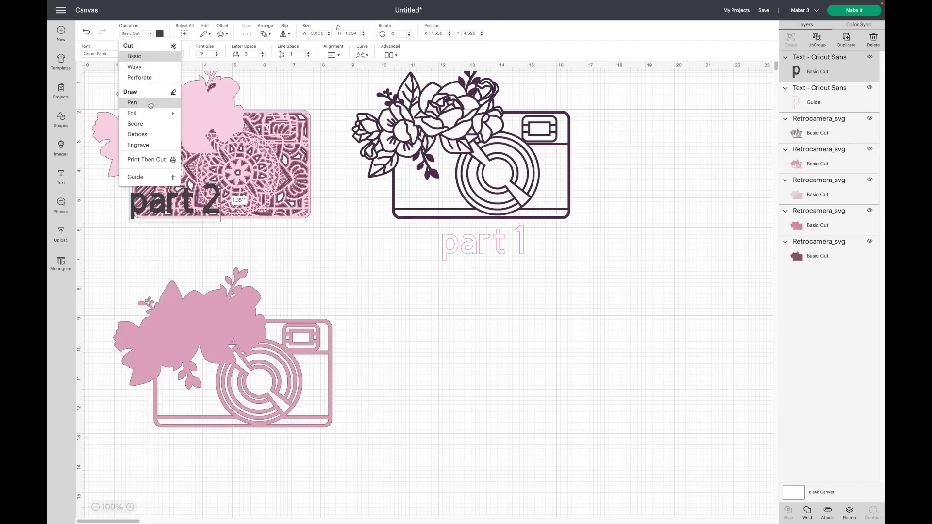
click(135, 177)
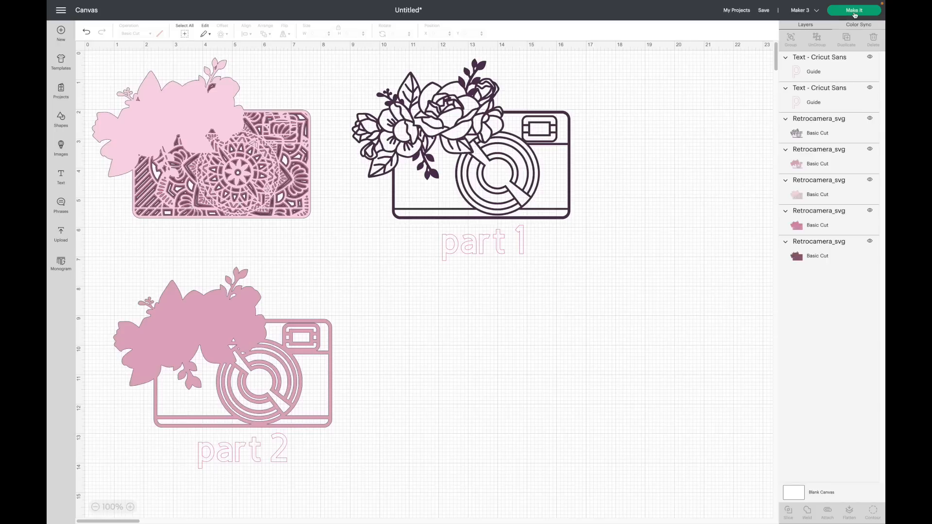
click(853, 10)
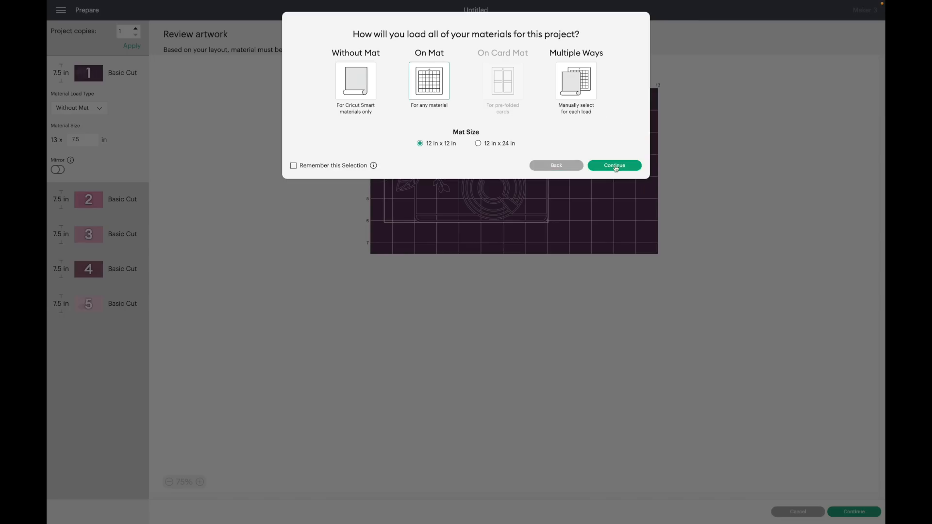
click(614, 165)
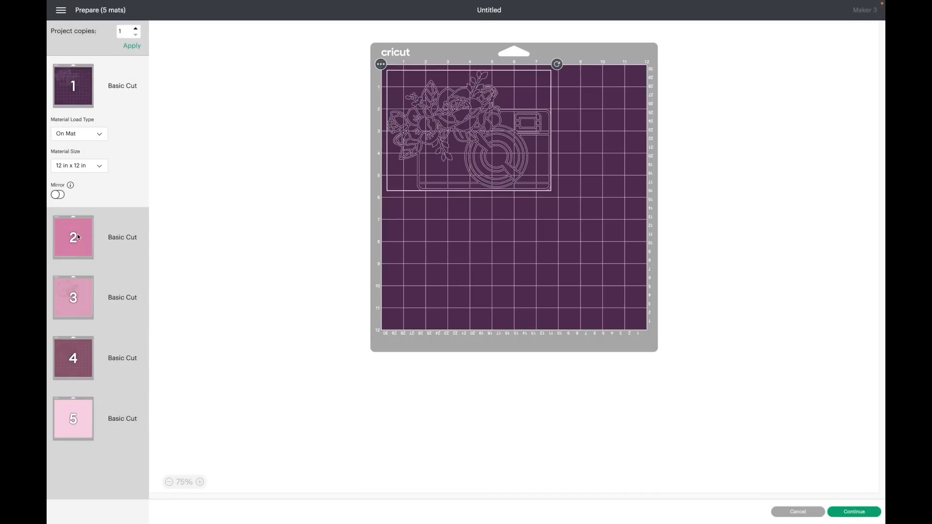
click(72, 206)
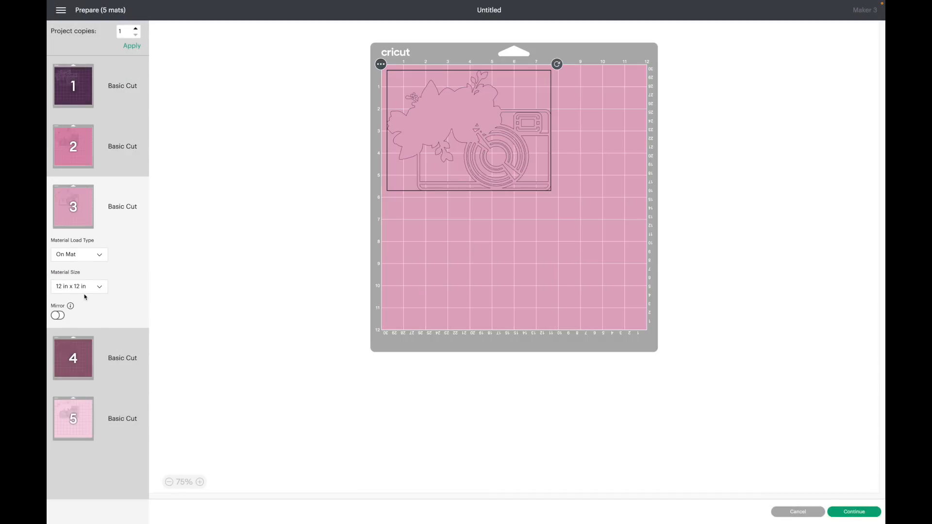
click(72, 85)
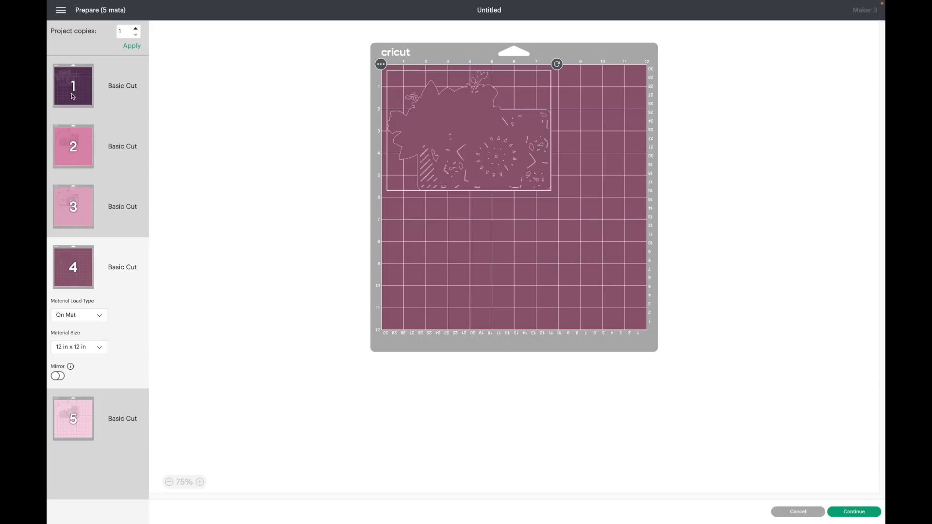
mouse_move(114, 109)
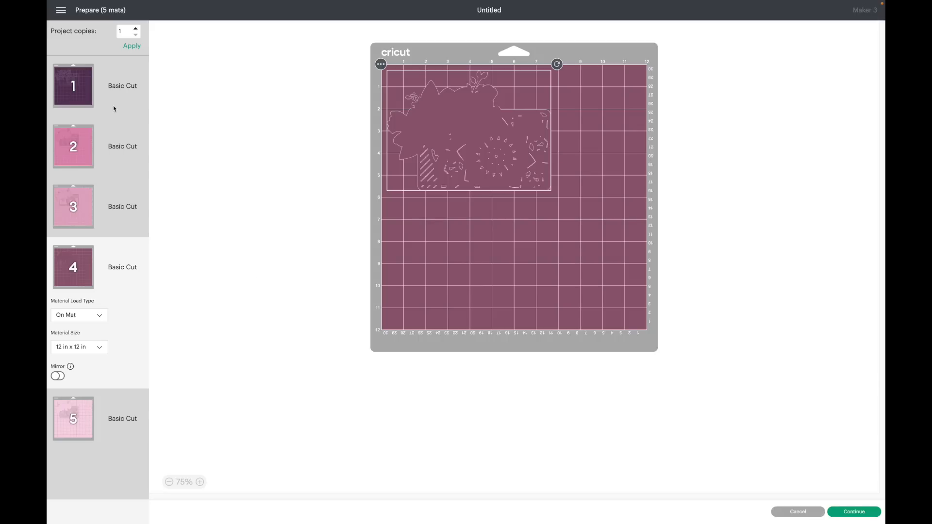
click(73, 85)
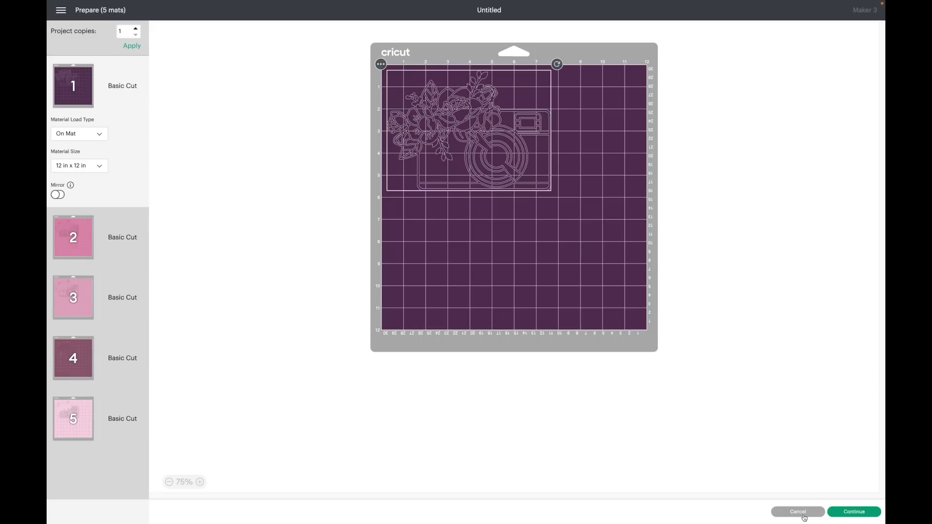
click(797, 511)
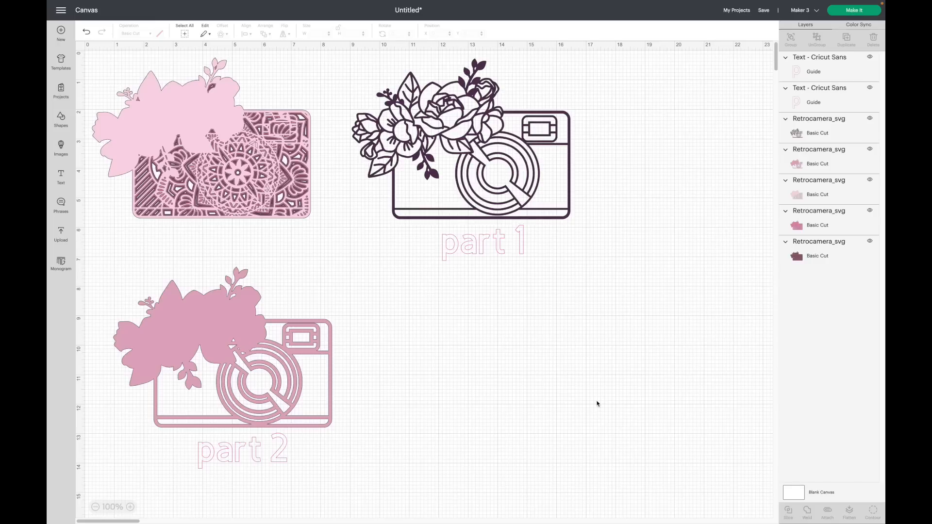